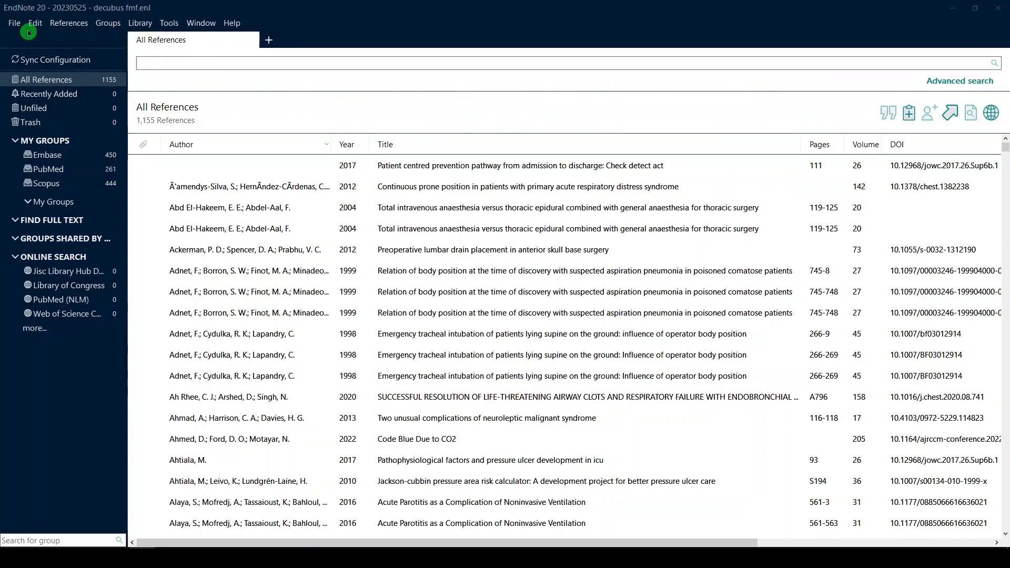
mouse_move(70, 22)
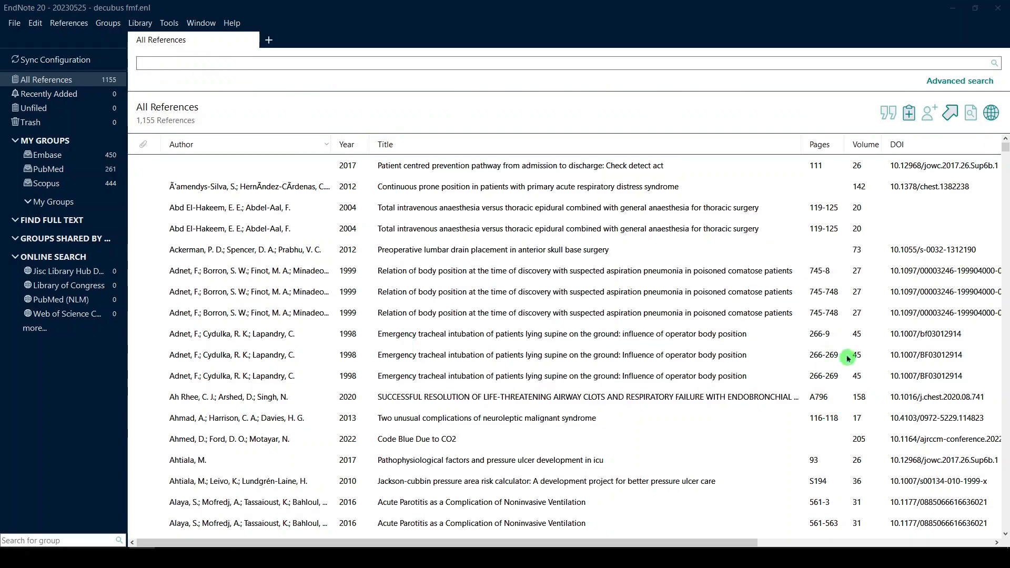
mouse_move(791, 321)
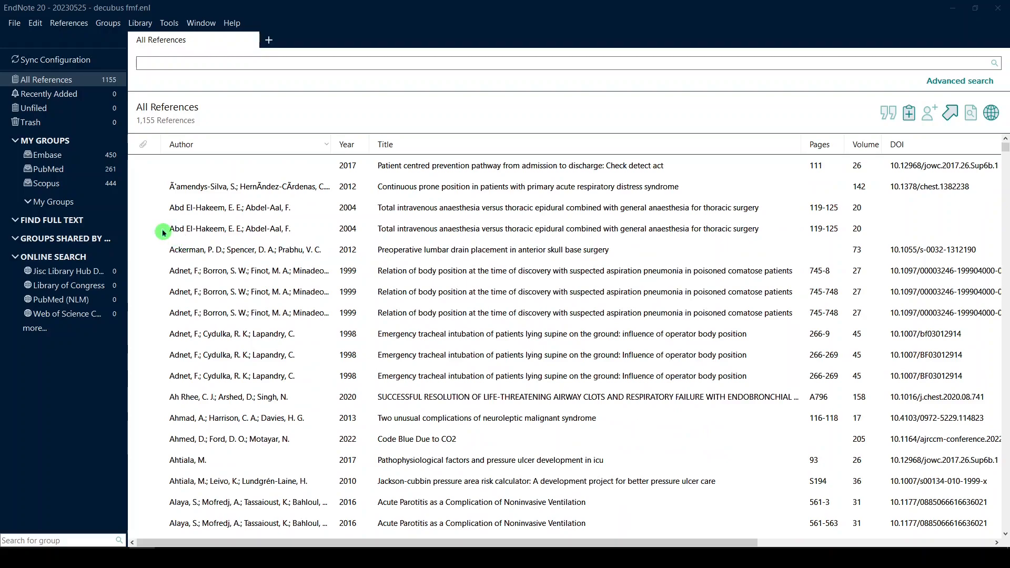
mouse_move(38, 54)
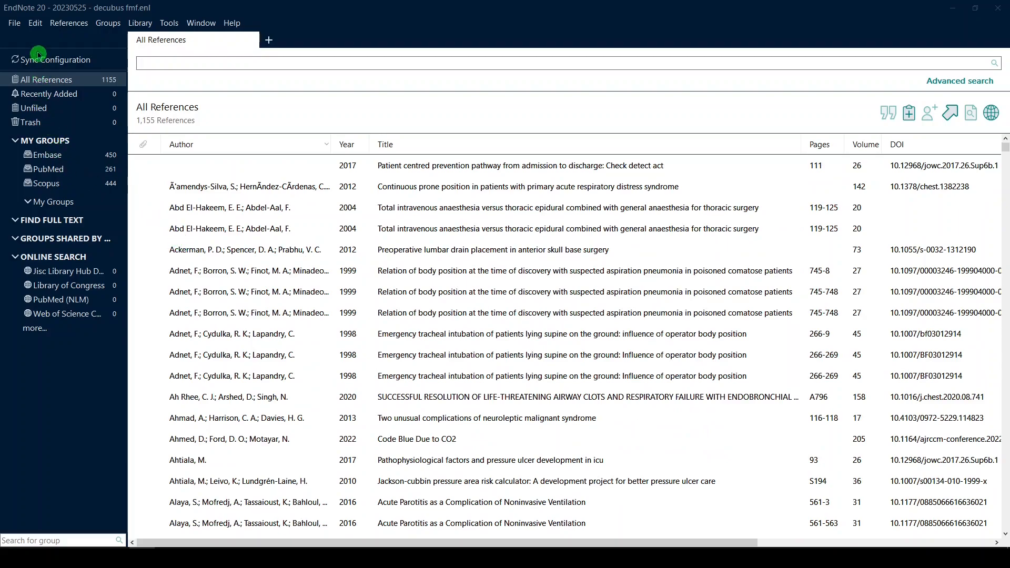
In the Duplicates preferences, add DOI to the compared fields and confirm
left_click(34, 23)
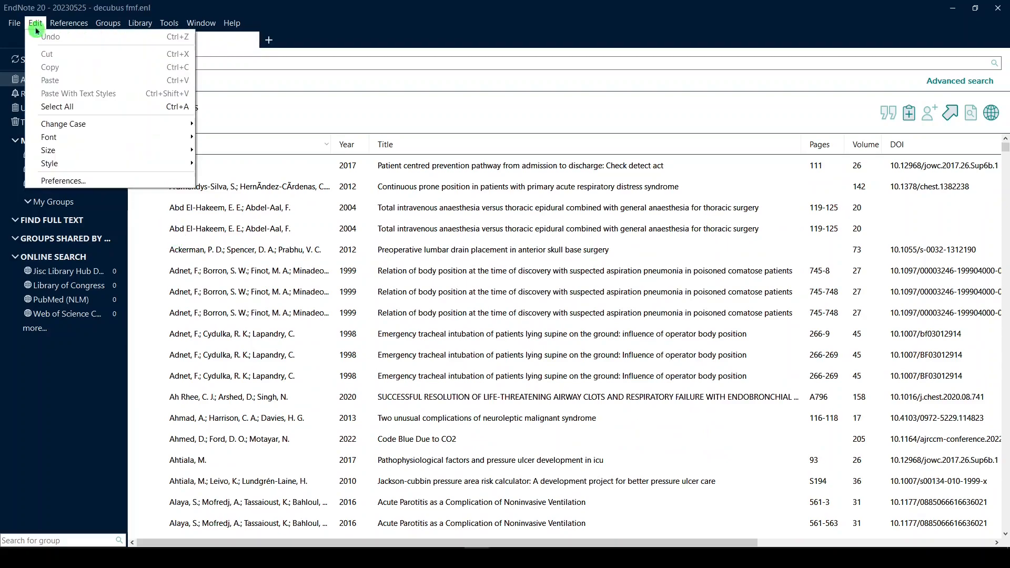
mouse_move(62, 180)
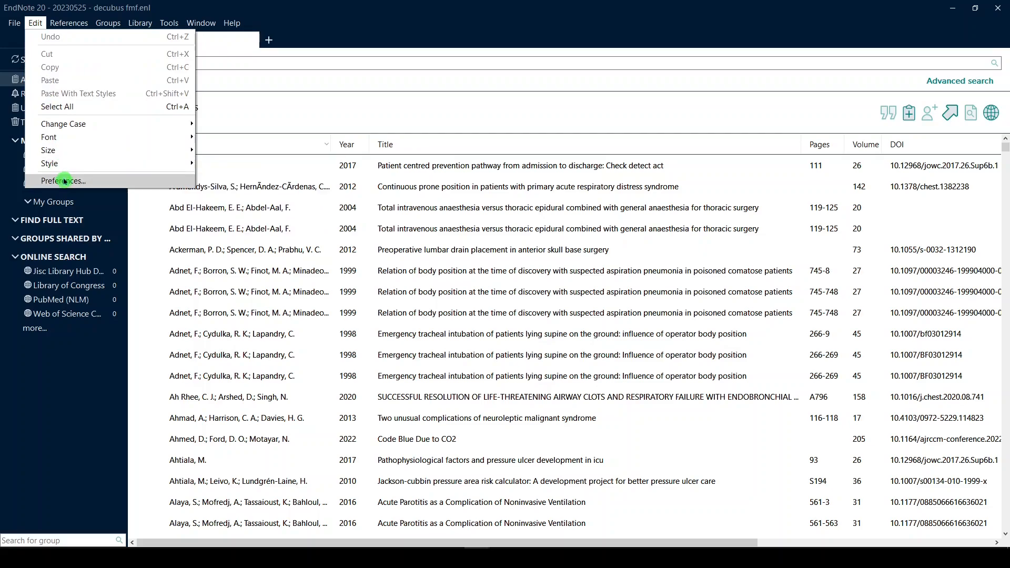
left_click(63, 180)
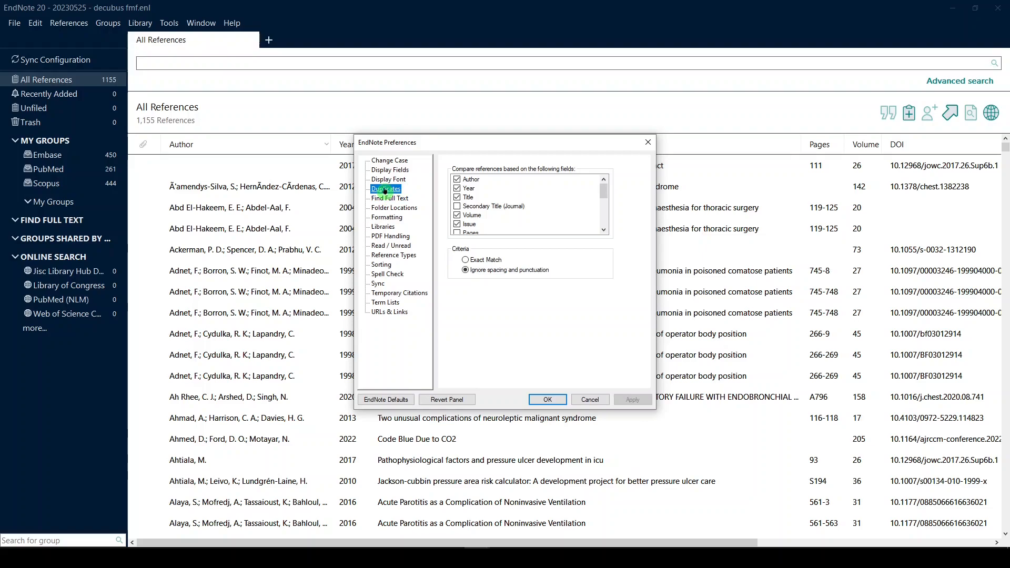
mouse_move(387, 274)
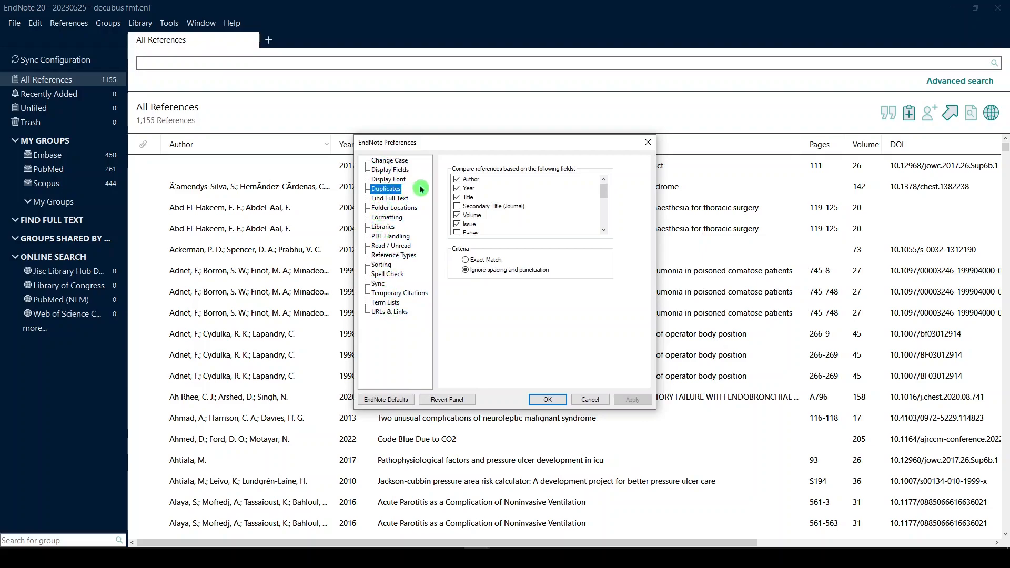
left_click(457, 214)
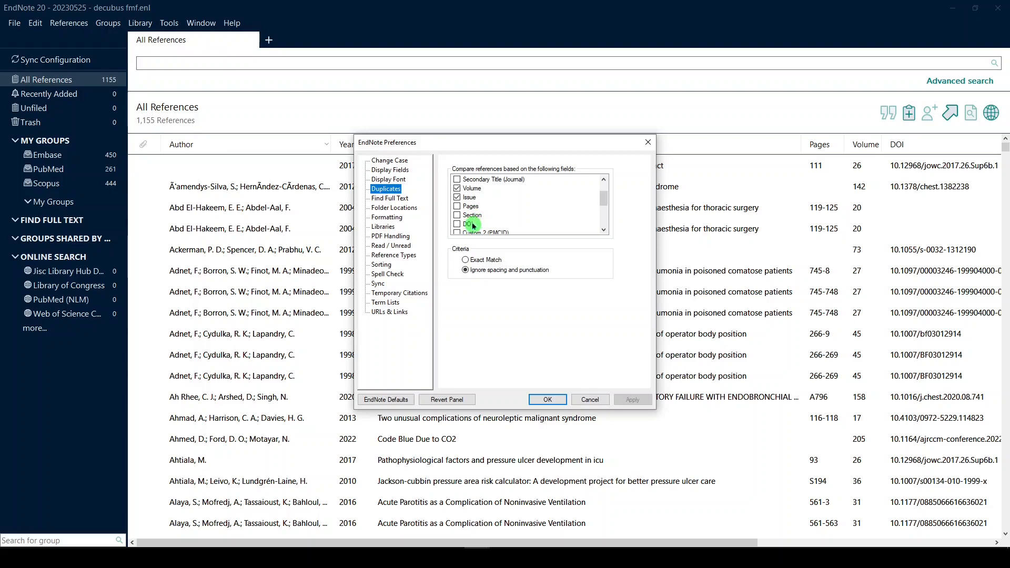
left_click(457, 223)
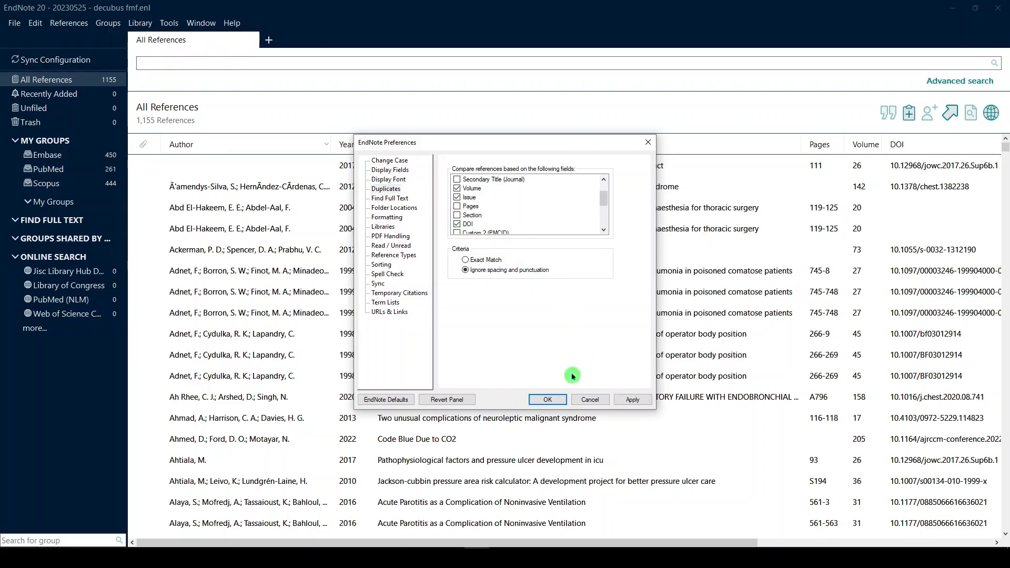
left_click(546, 400)
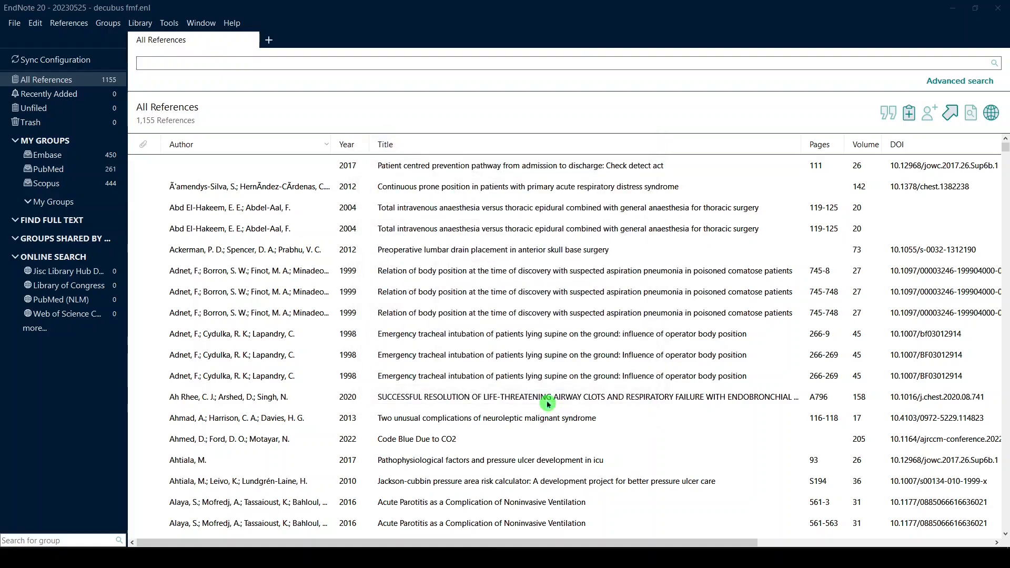
mouse_move(537, 385)
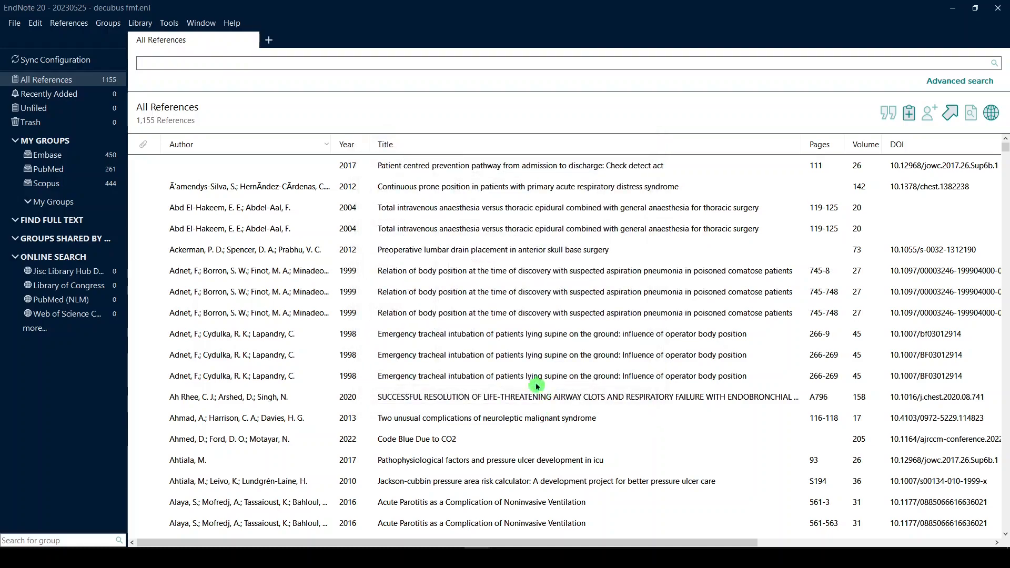
Run Find Duplicates and skip the pairwise comparison to list all 803 duplicates
left_click(139, 22)
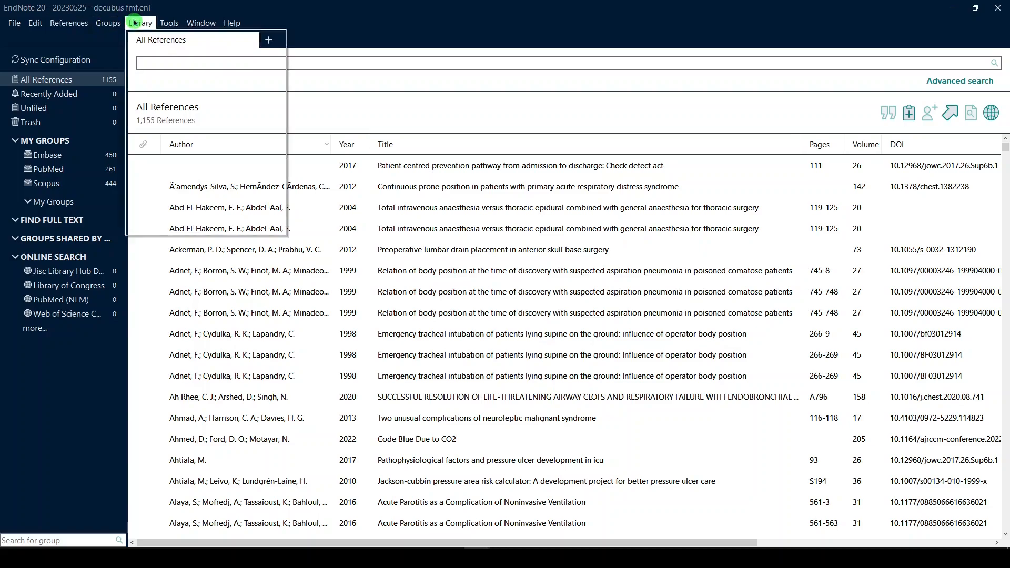
left_click(140, 22)
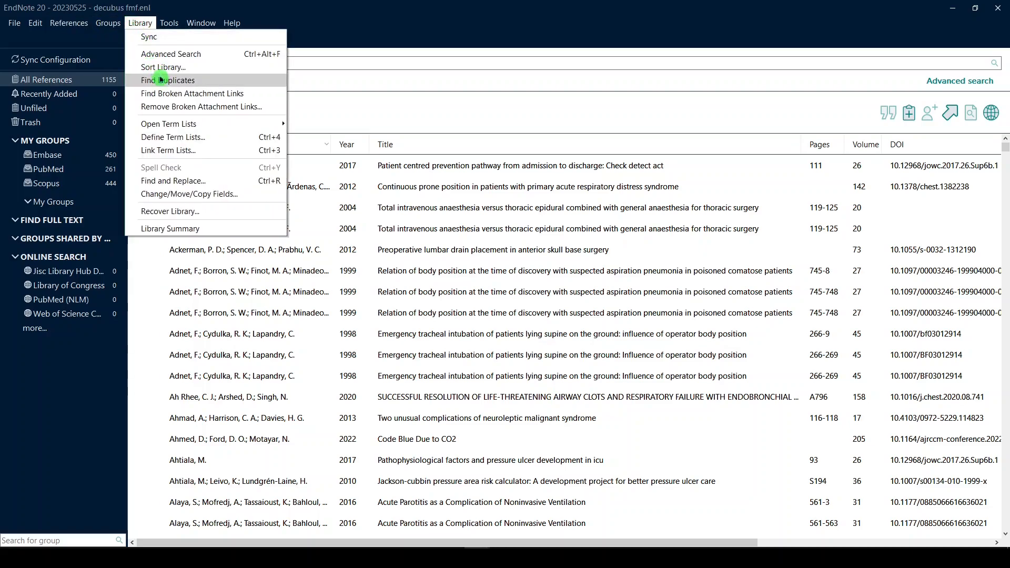
left_click(168, 80)
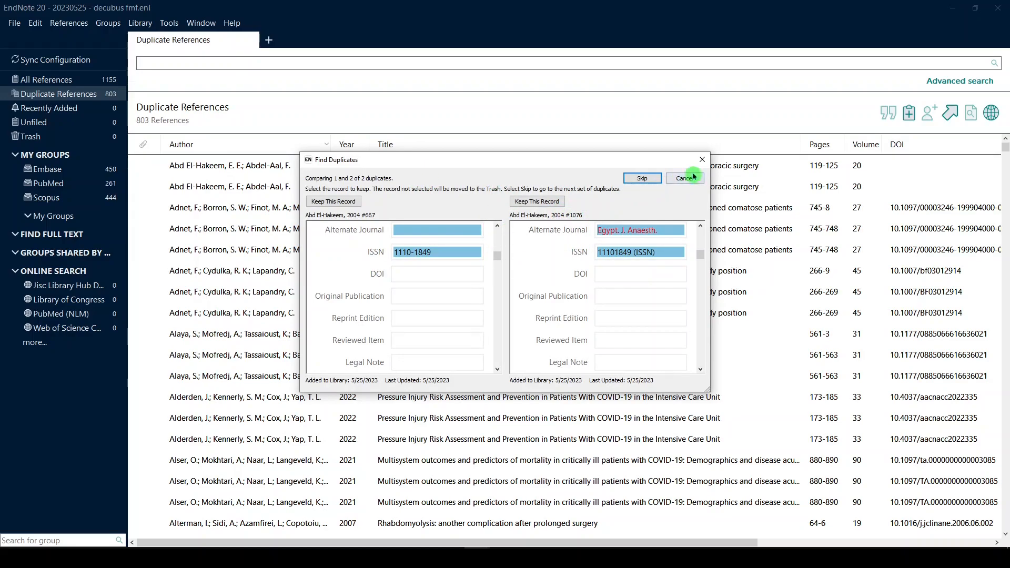
left_click(684, 177)
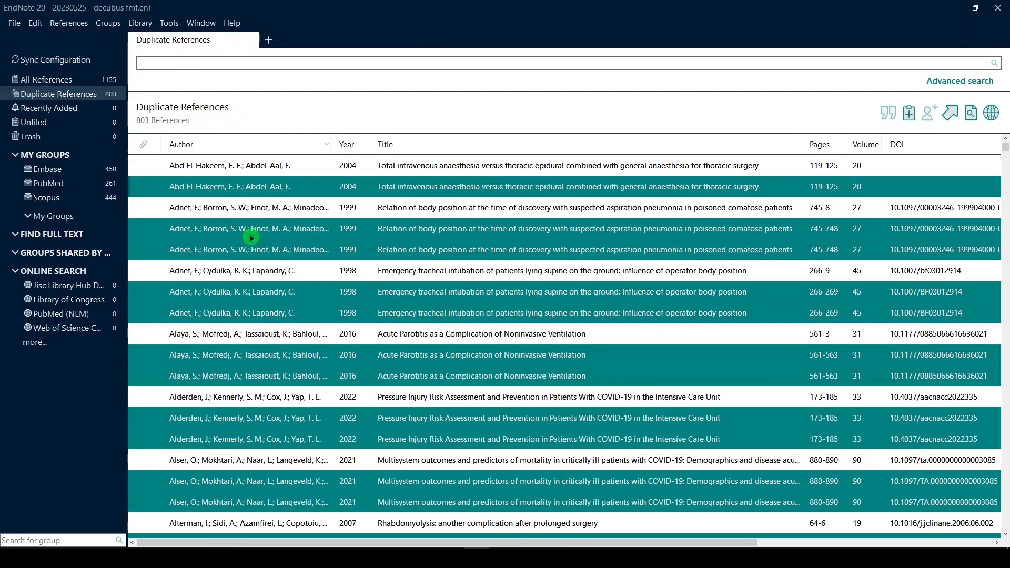
Scroll through the Duplicate References list to review the marked redundant copies
scroll("down", 3)
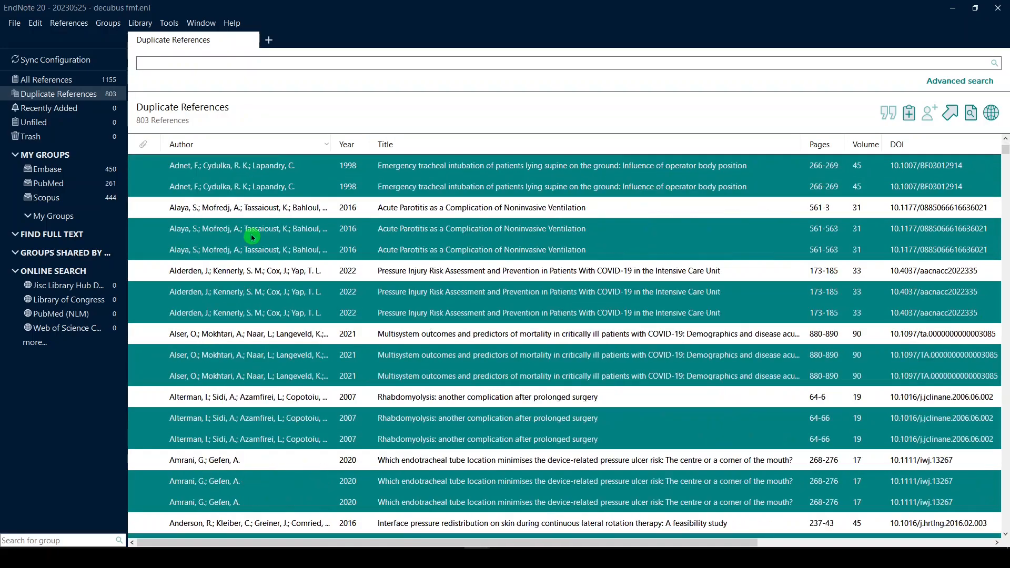
scroll("down", 3)
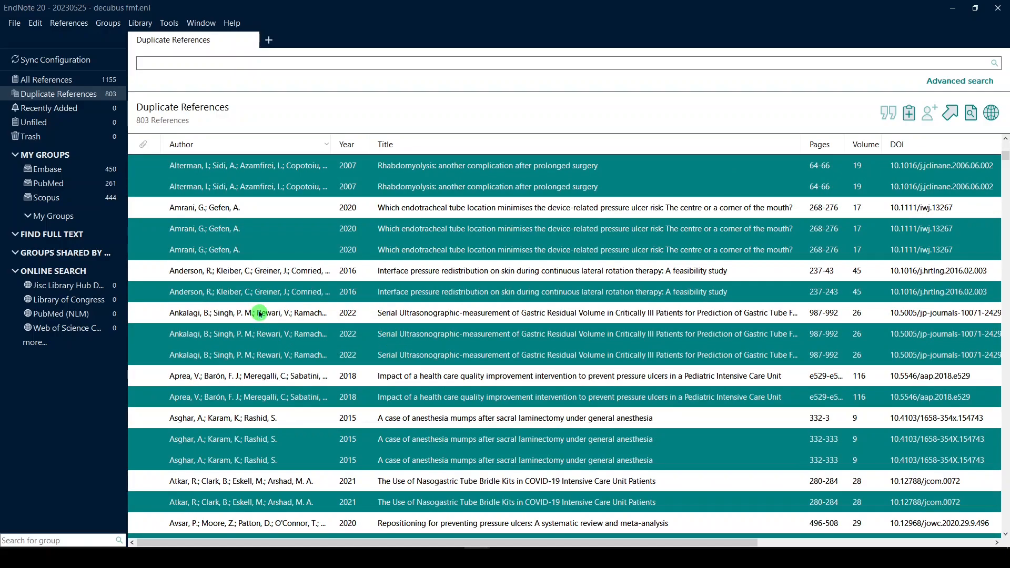
mouse_move(274, 343)
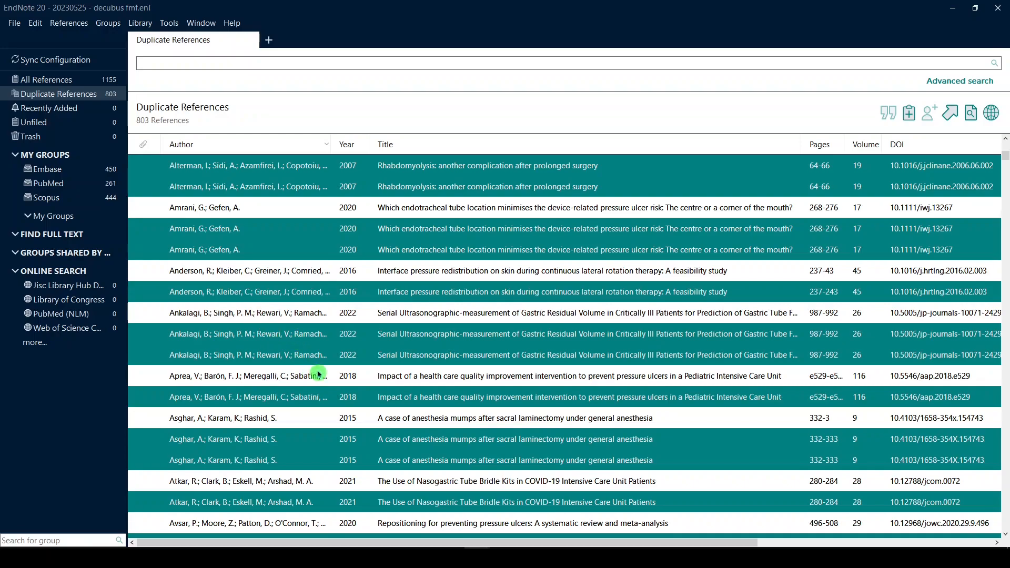
scroll("down", 3)
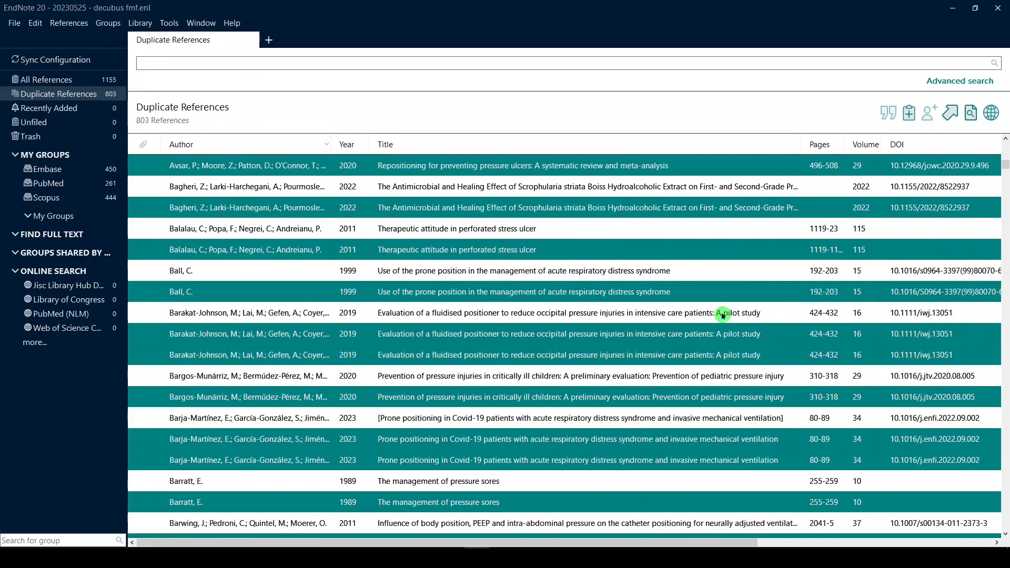
scroll("down", 3)
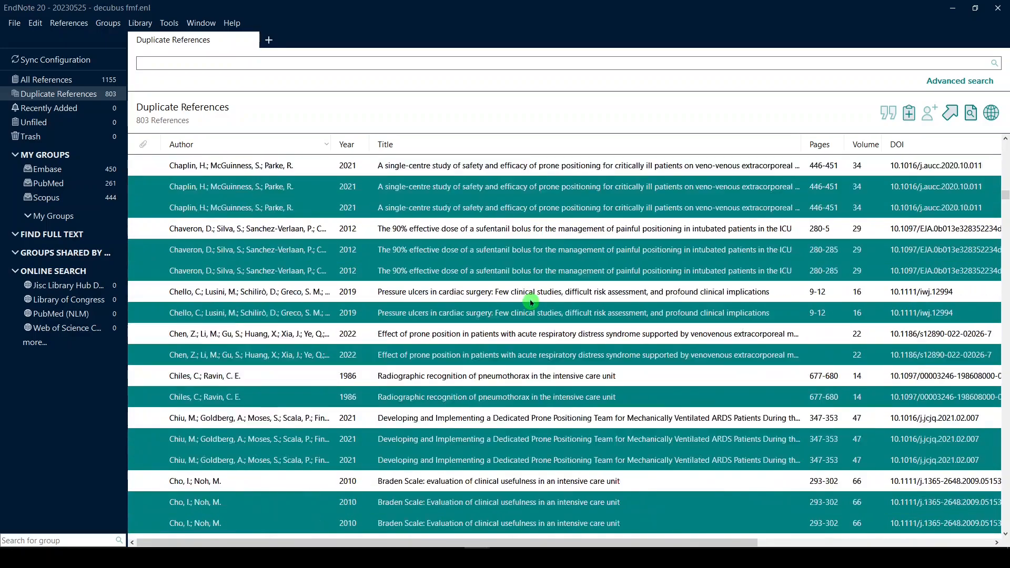
scroll("down", 3)
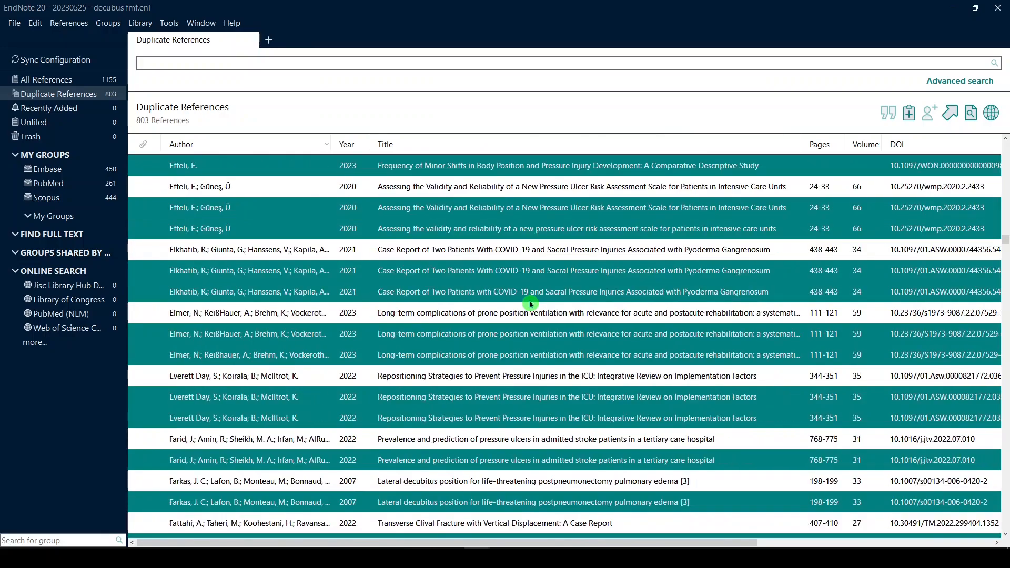
scroll("down", 3)
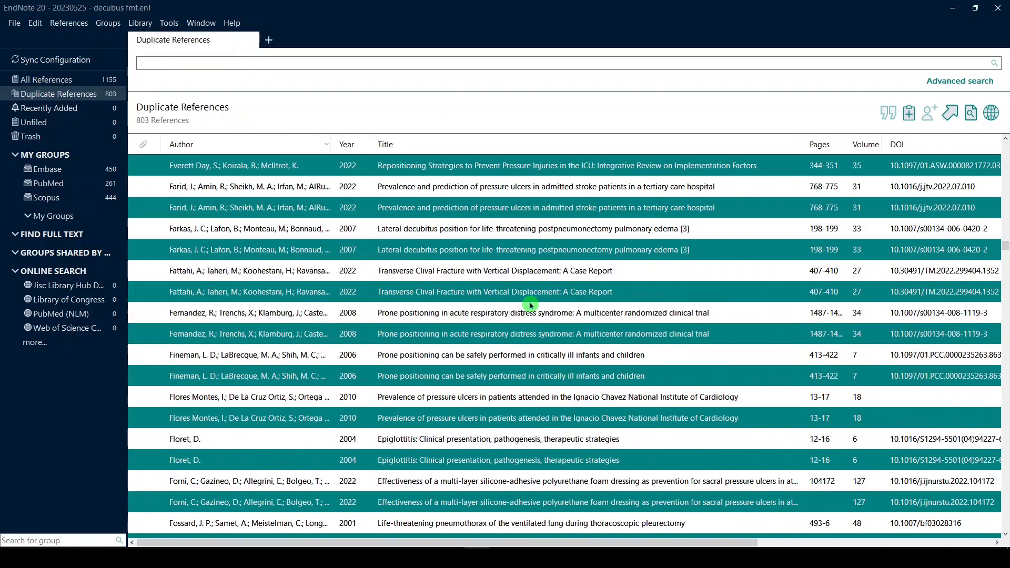
scroll("down", 3)
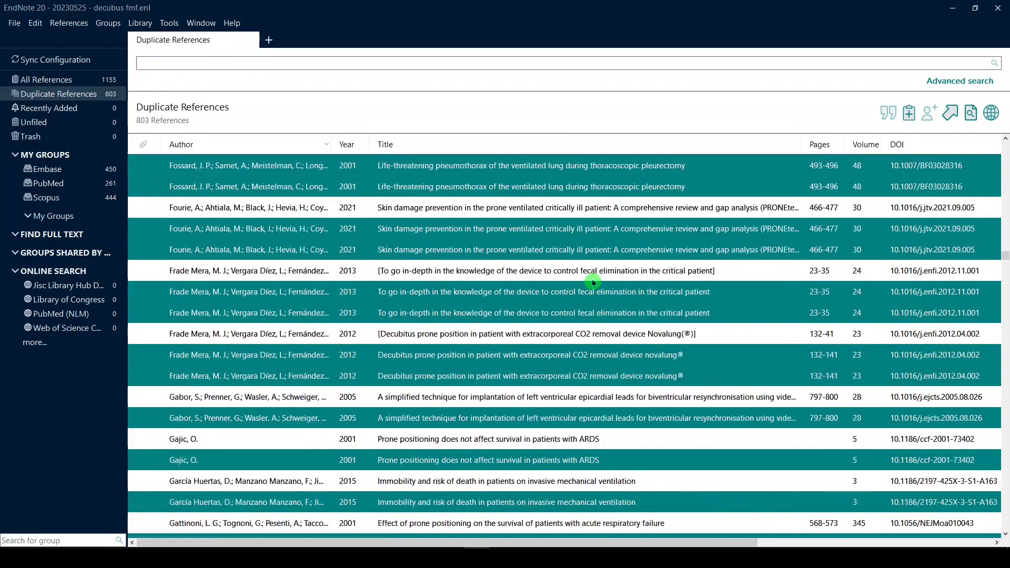
scroll("down", 3)
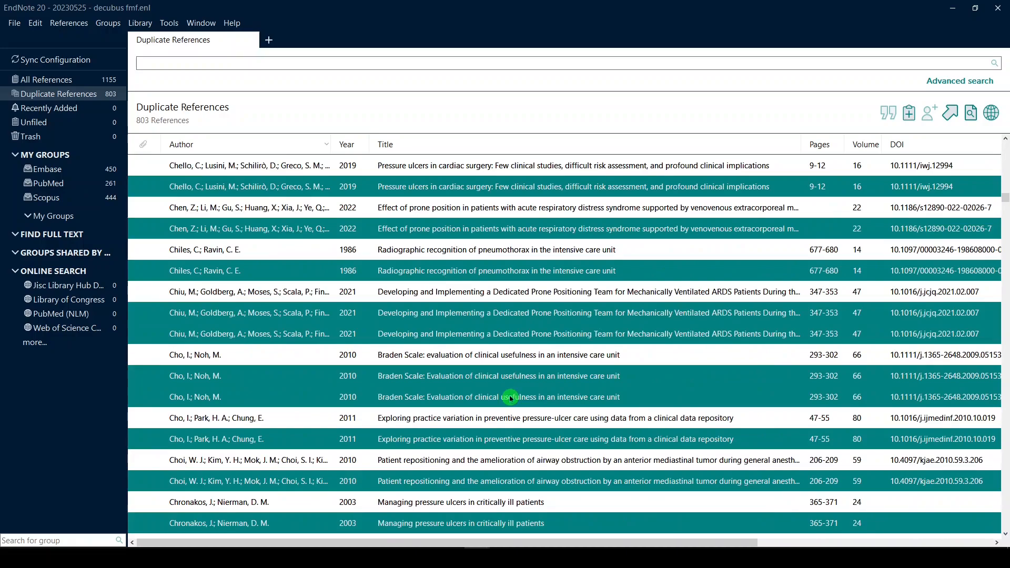
scroll("down", 3)
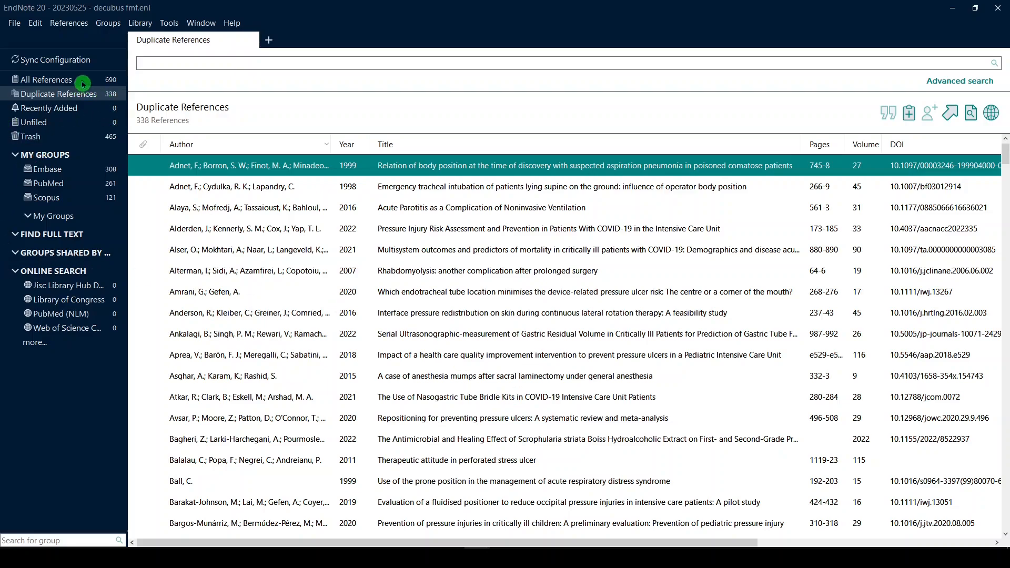
Return to All References and untick Author in the duplicate-matching fields
left_click(45, 79)
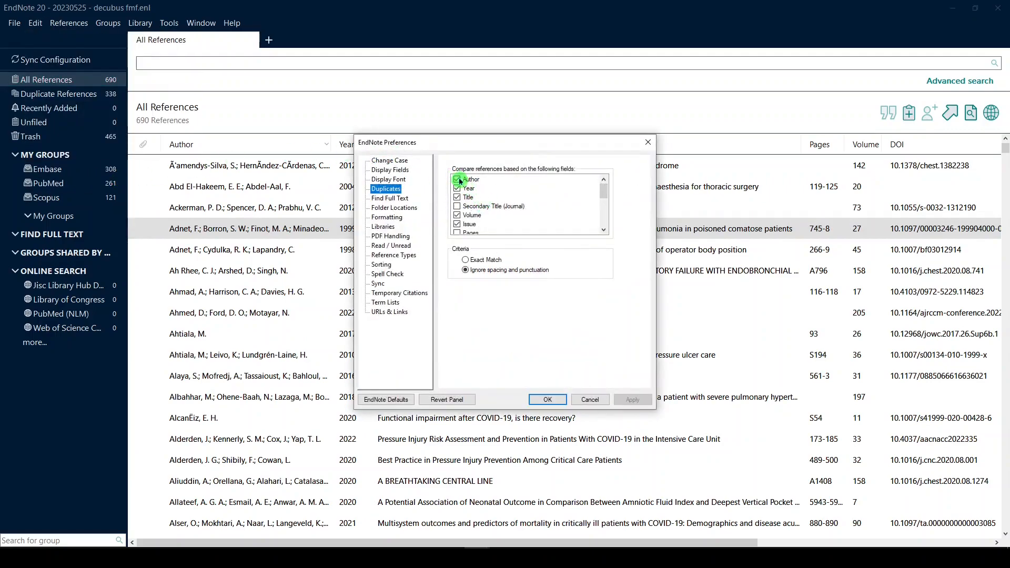
left_click(457, 179)
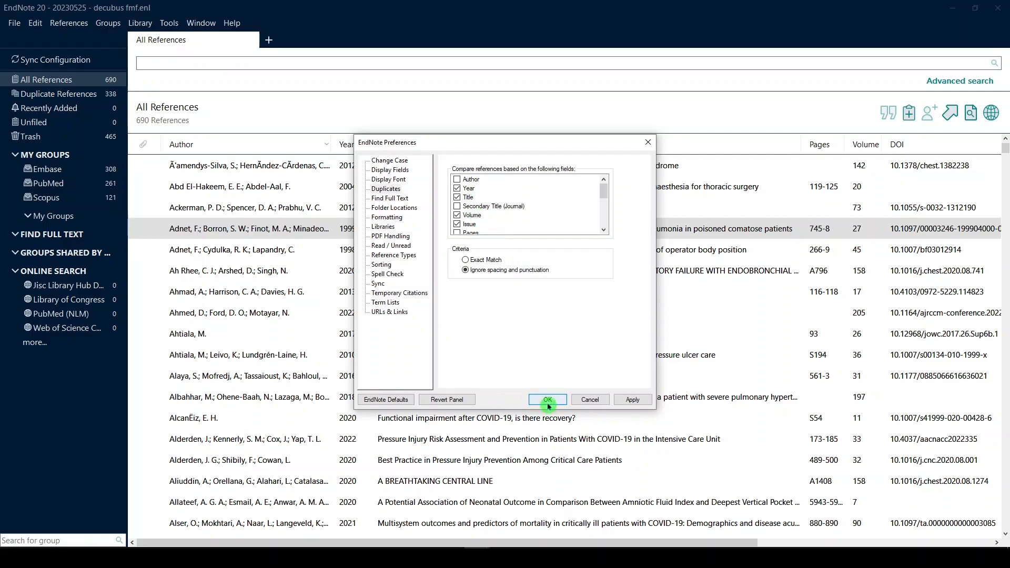
Confirm the criteria without Author and run Find Duplicates, listing all 92 duplicates
left_click(547, 400)
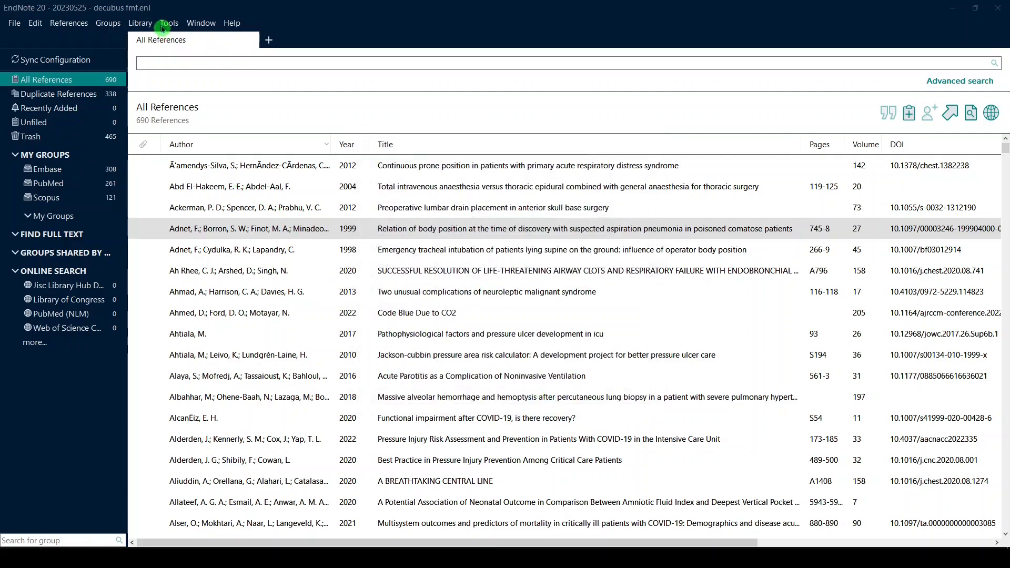
left_click(139, 22)
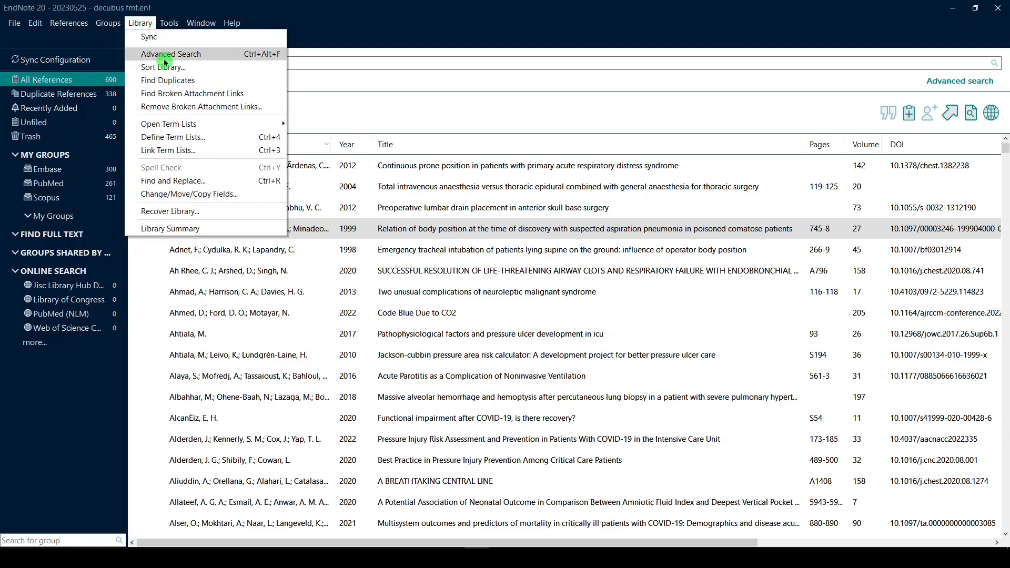
left_click(167, 80)
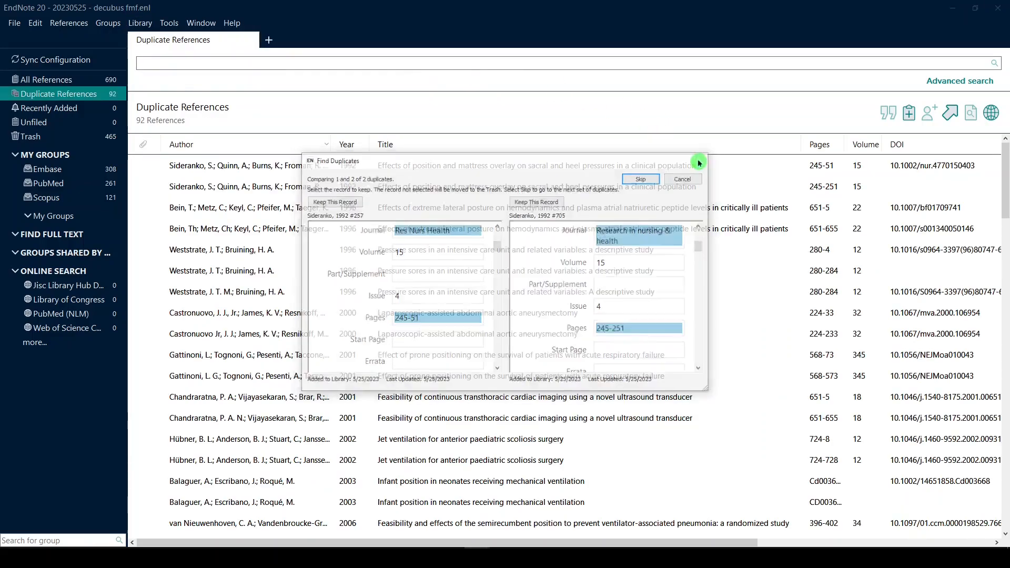
left_click(682, 179)
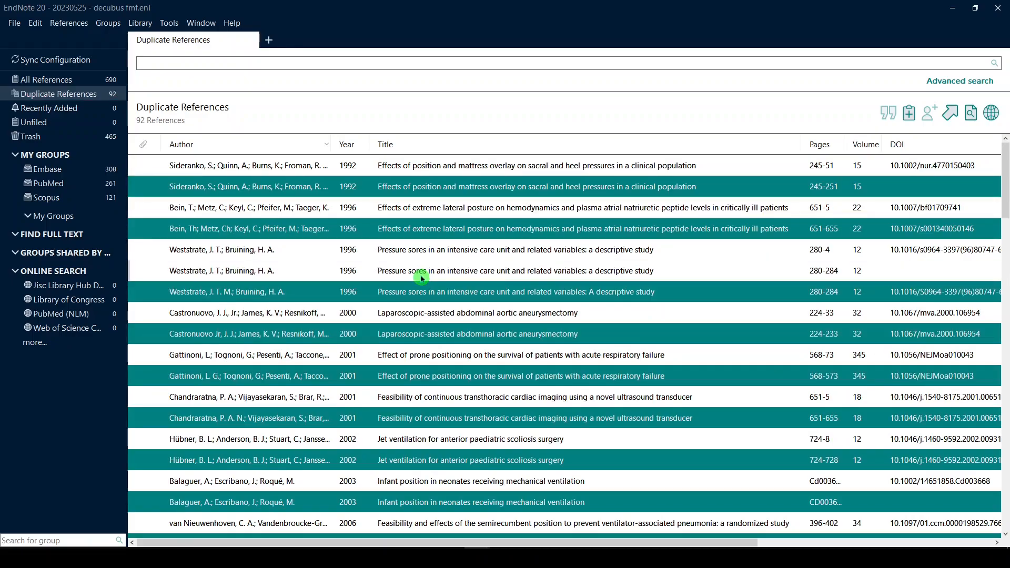
Mark the second Weststrate copy for removal, review the list, and return to the 641-reference library
left_click(419, 270)
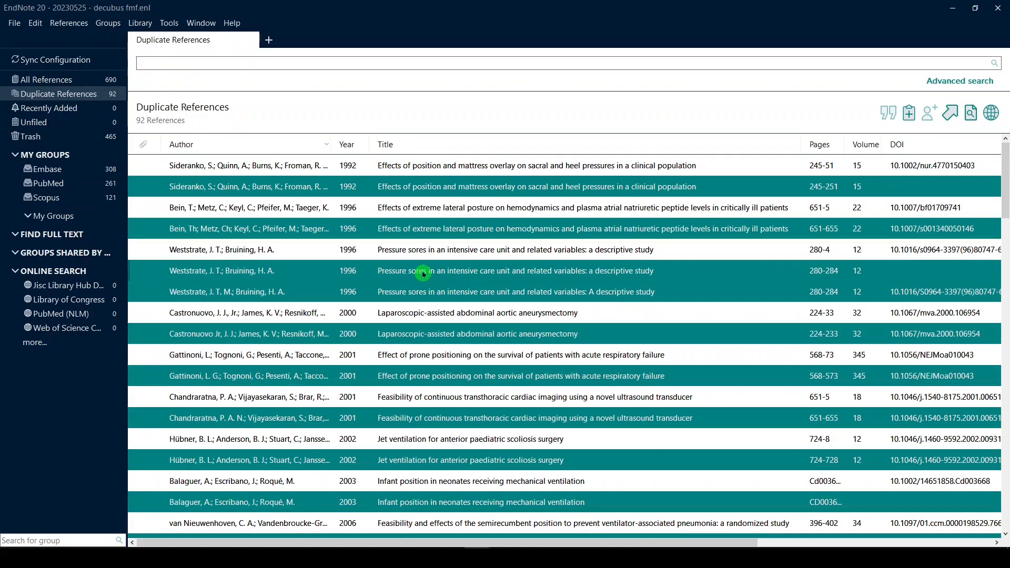
scroll("down", 3)
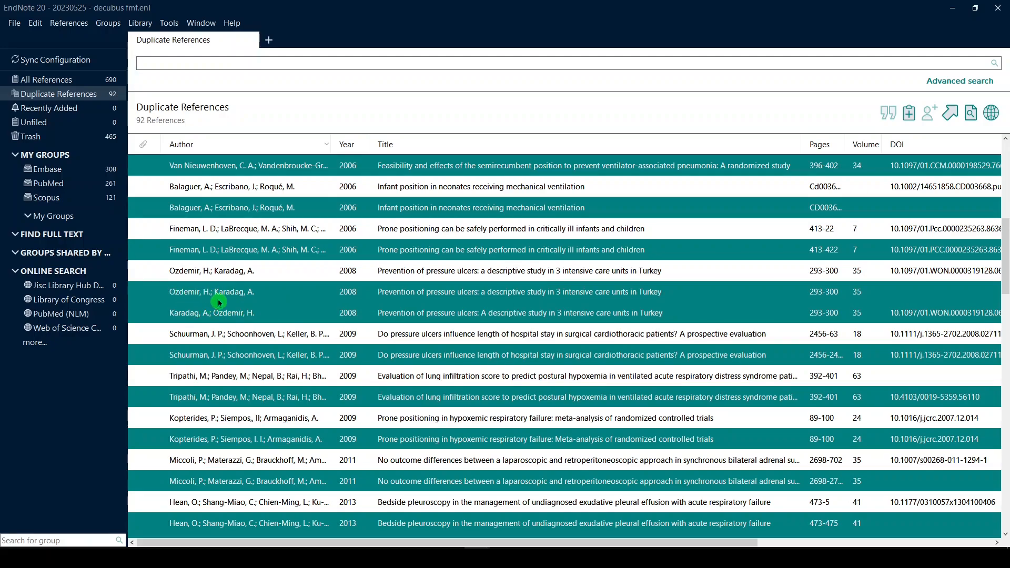
scroll("down", 3)
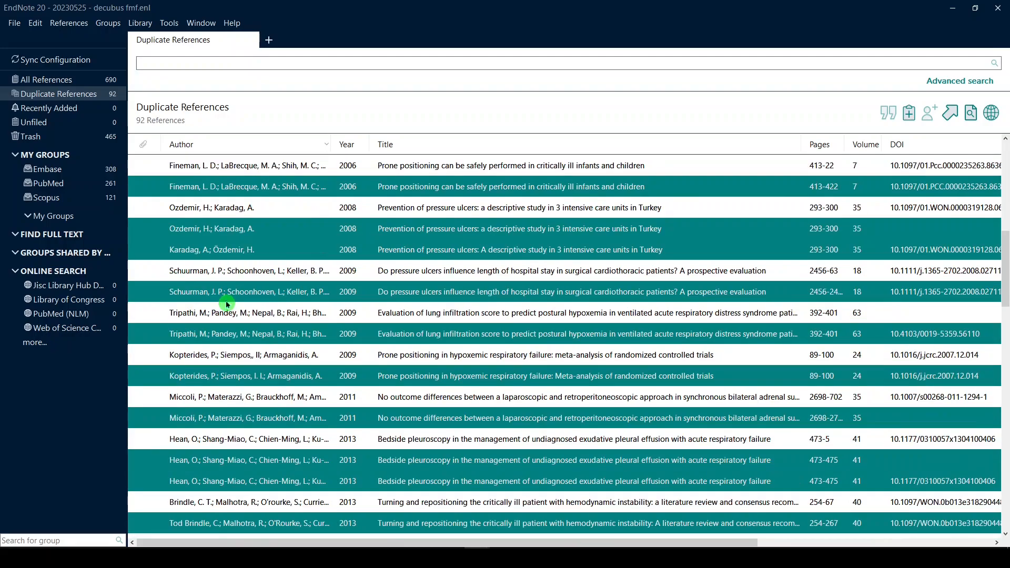
scroll("down", 3)
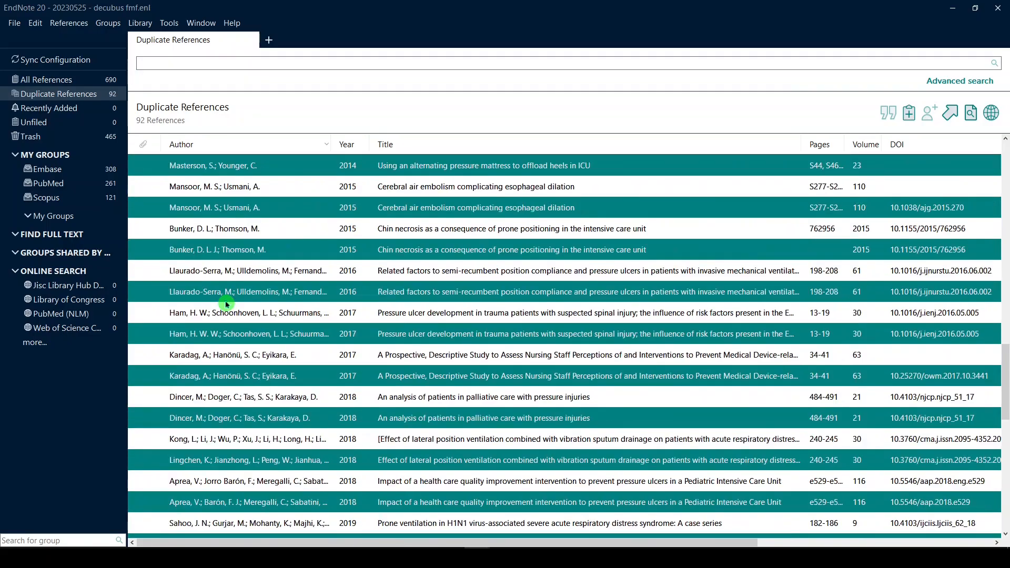
scroll("down", 3)
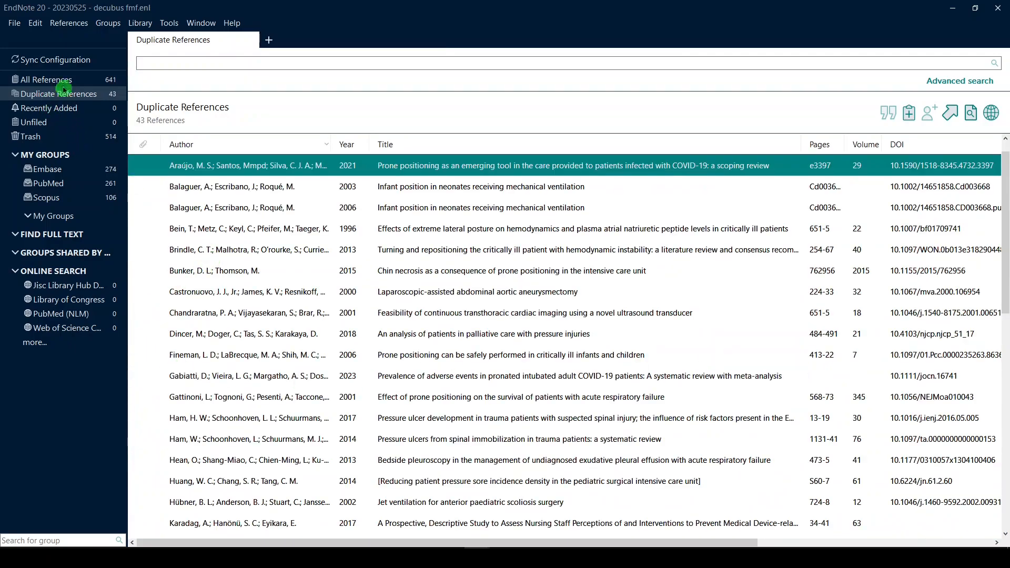
left_click(46, 78)
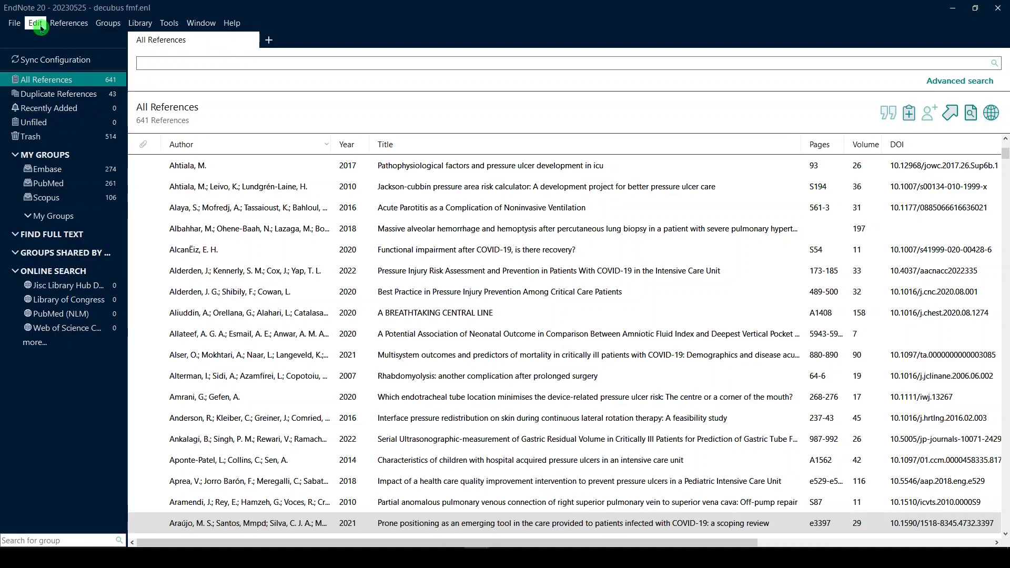
Narrow duplicate matching to Year and Title only and confirm the preferences
left_click(36, 22)
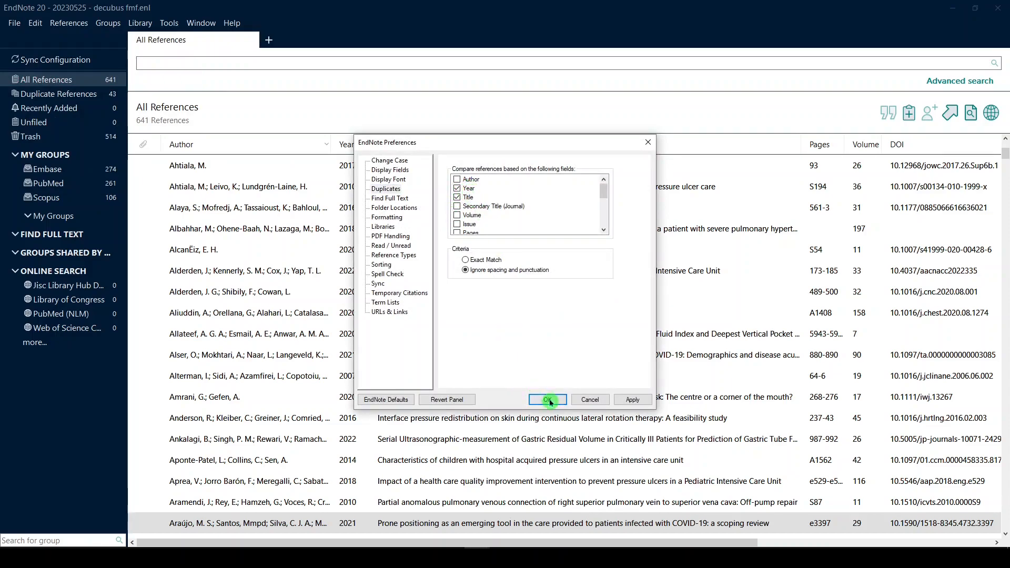
left_click(547, 399)
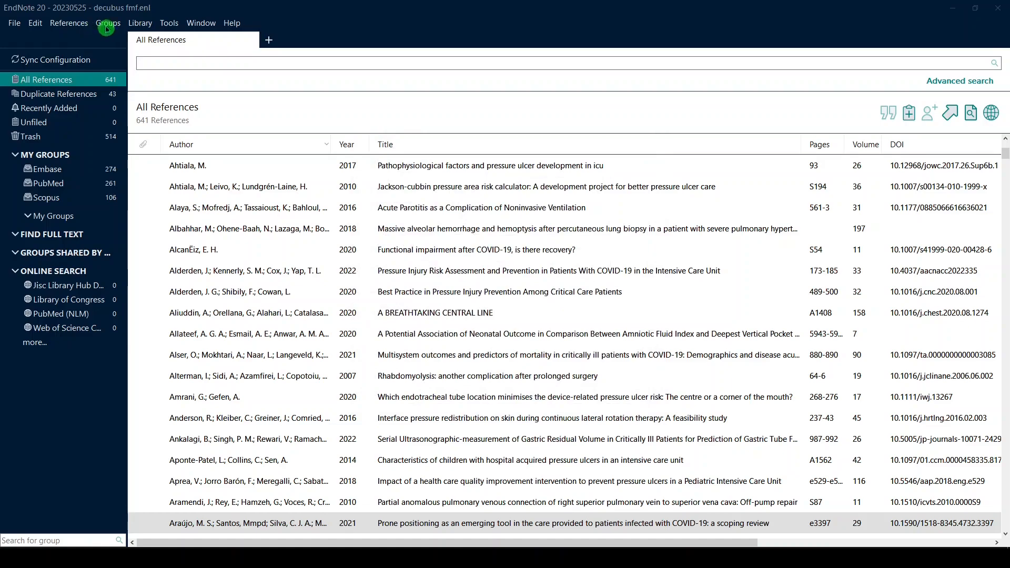
Run Find Duplicates under Year/Title matching and review the 34 duplicates found
left_click(140, 22)
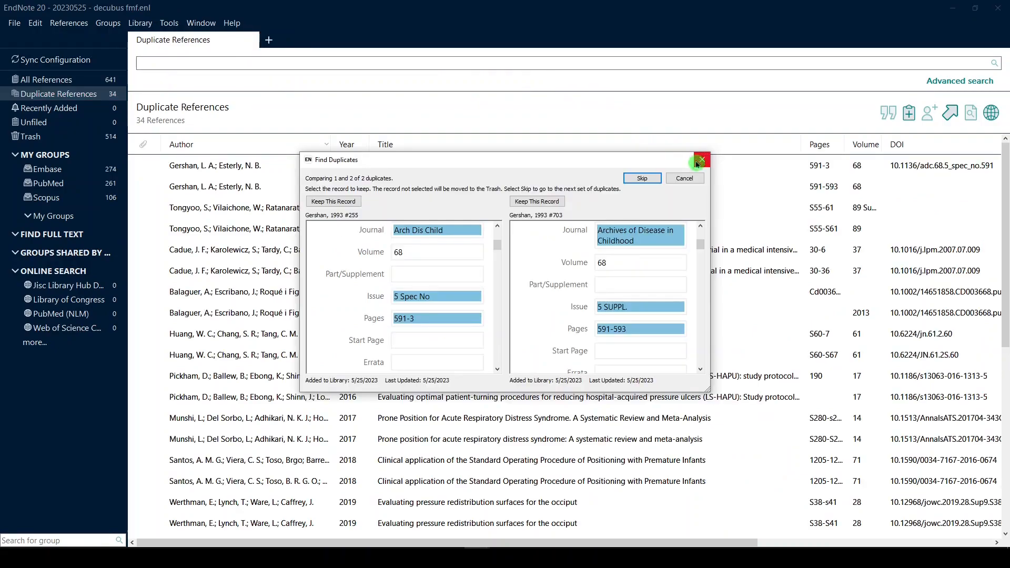
left_click(702, 159)
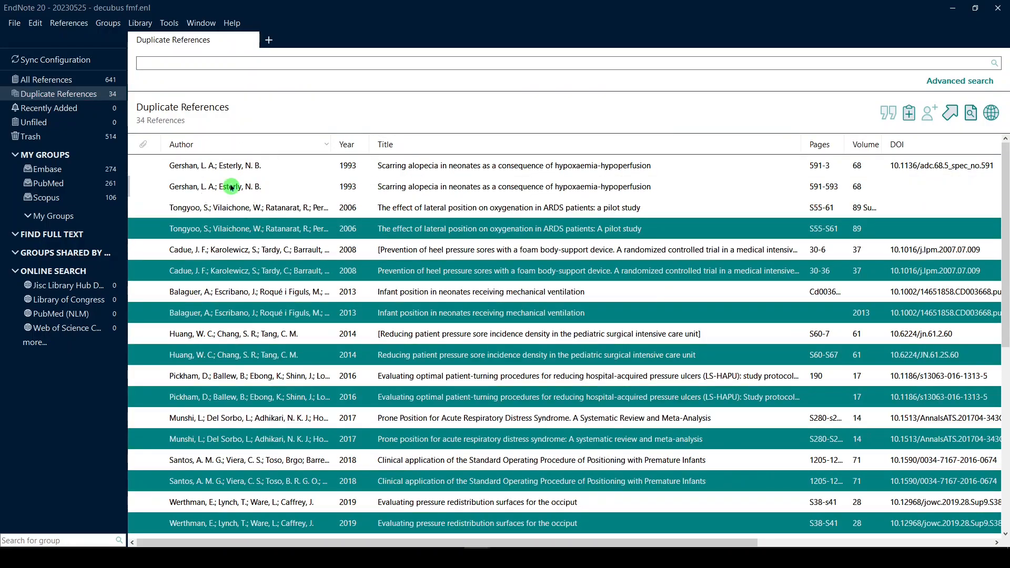
scroll("down", 3)
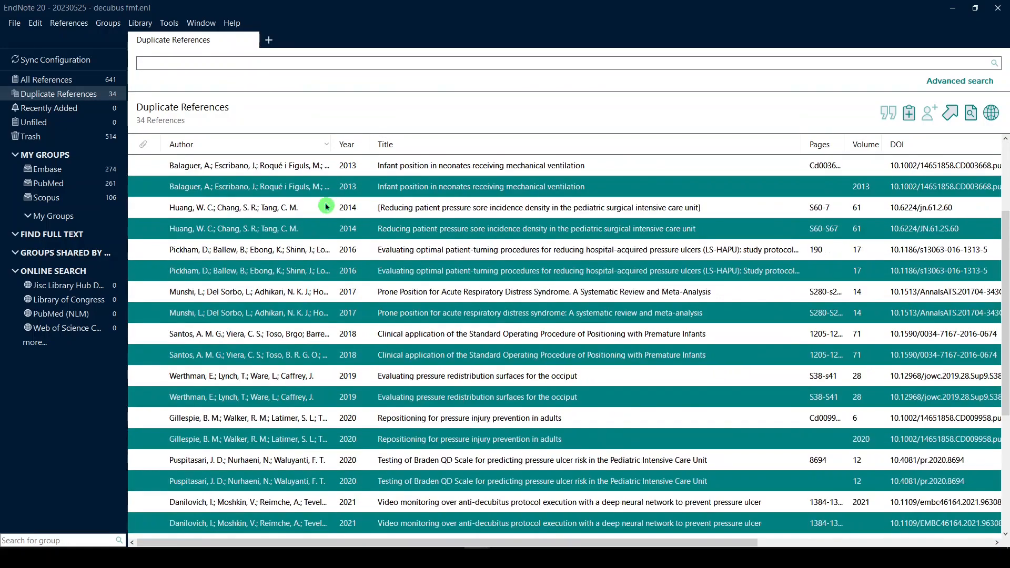
scroll("down", 3)
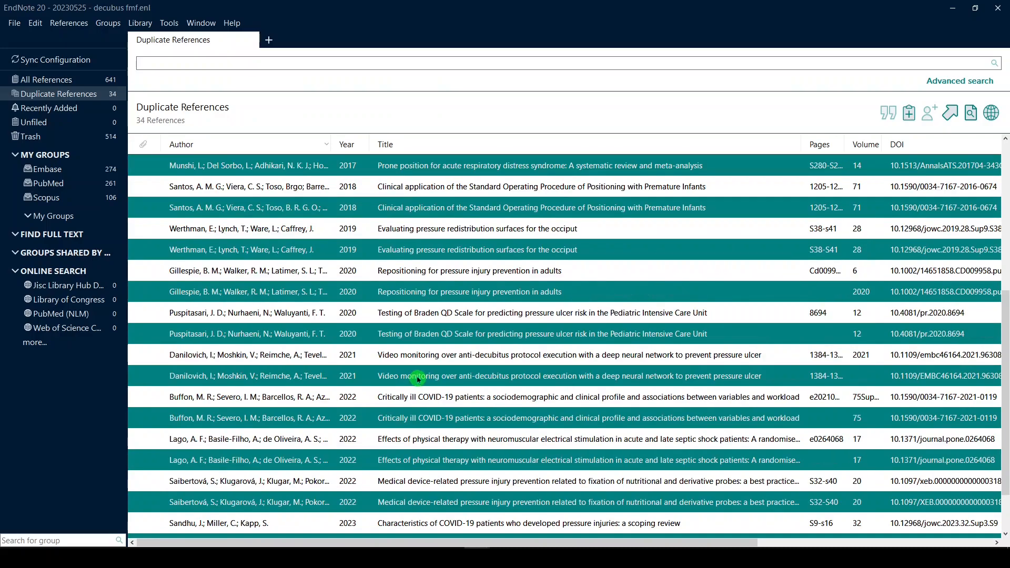
mouse_move(838, 170)
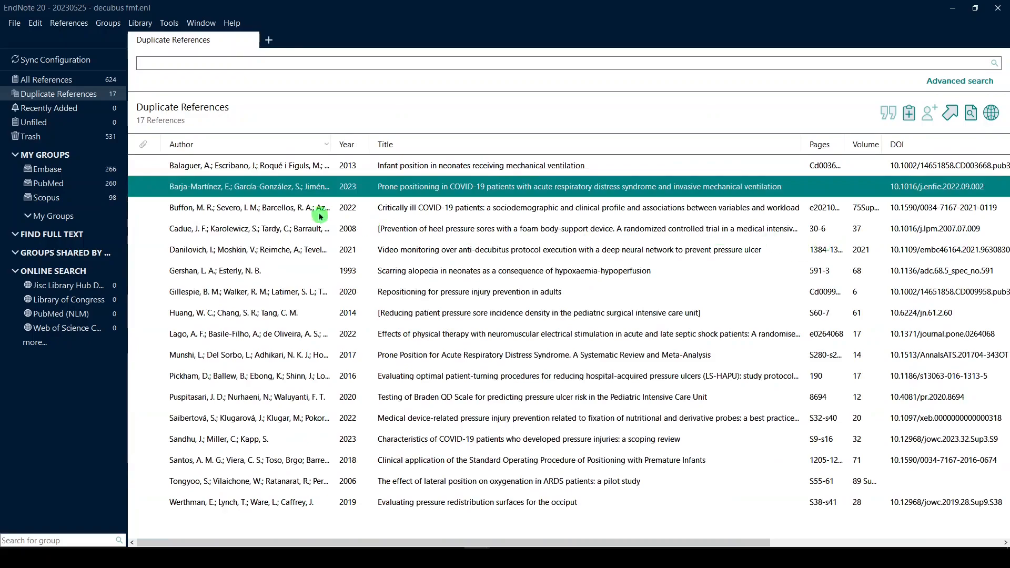
left_click(35, 22)
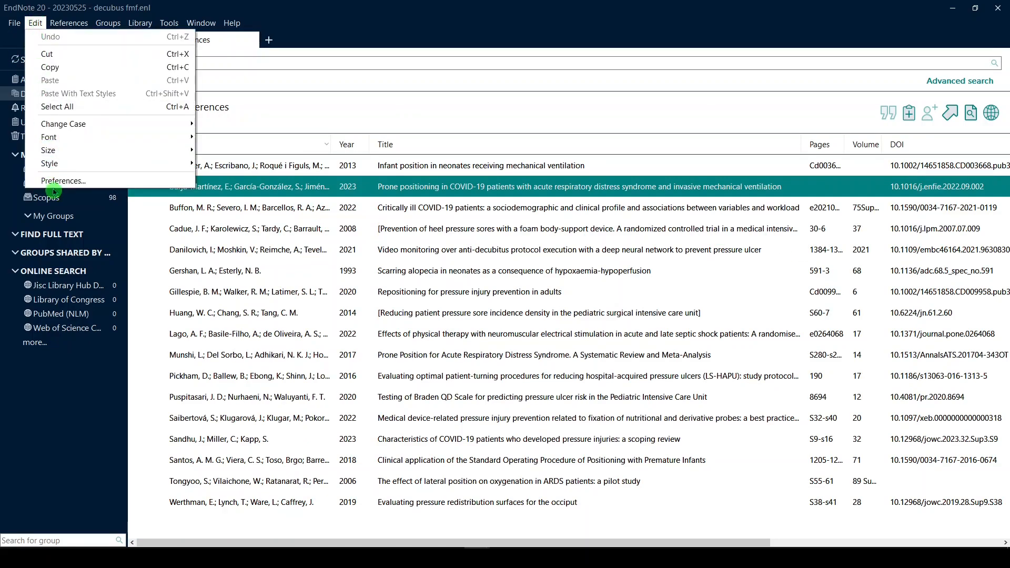
Untick Year so duplicates are matched on Title only, and confirm
left_click(63, 180)
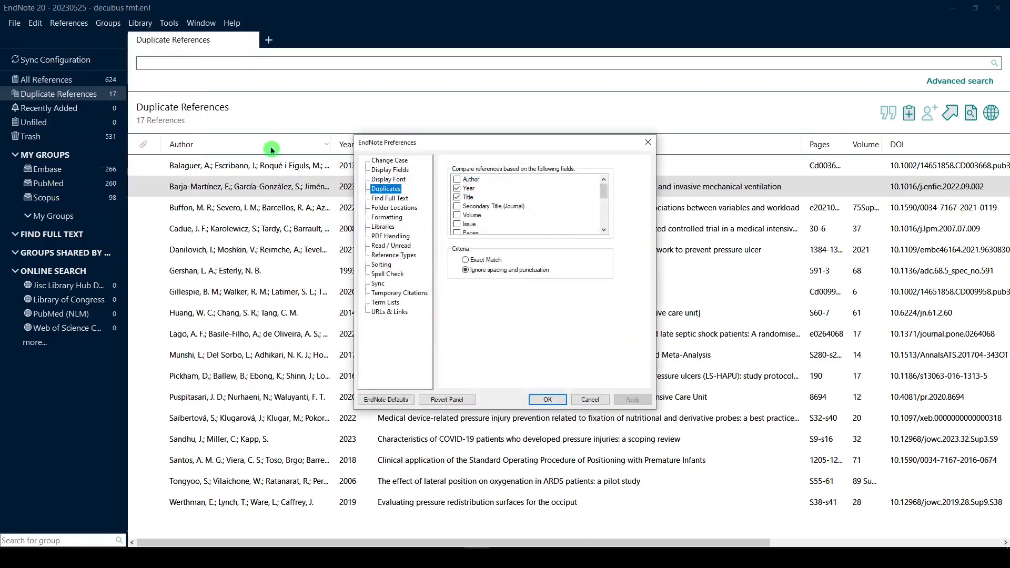
left_click(457, 187)
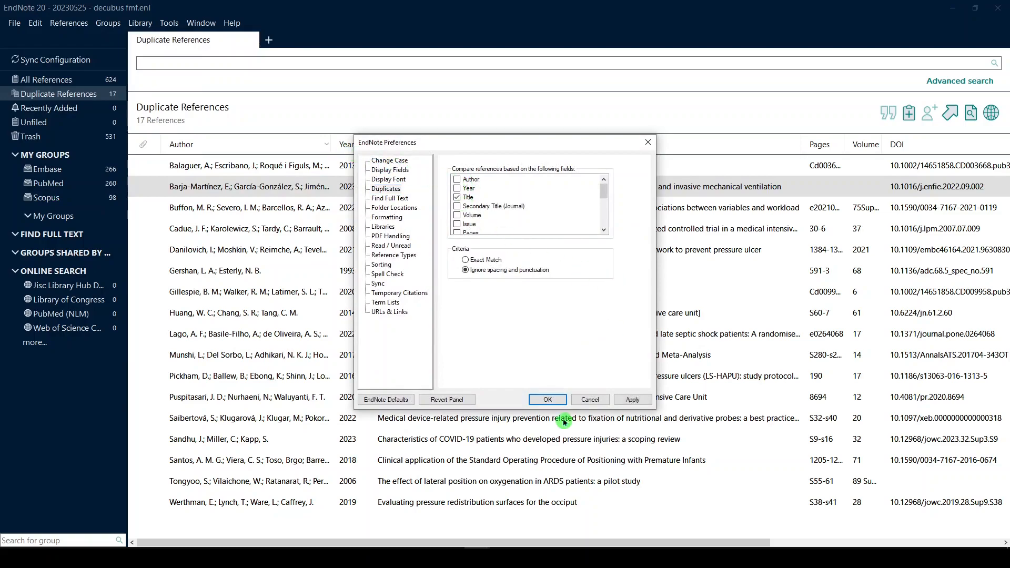
left_click(546, 400)
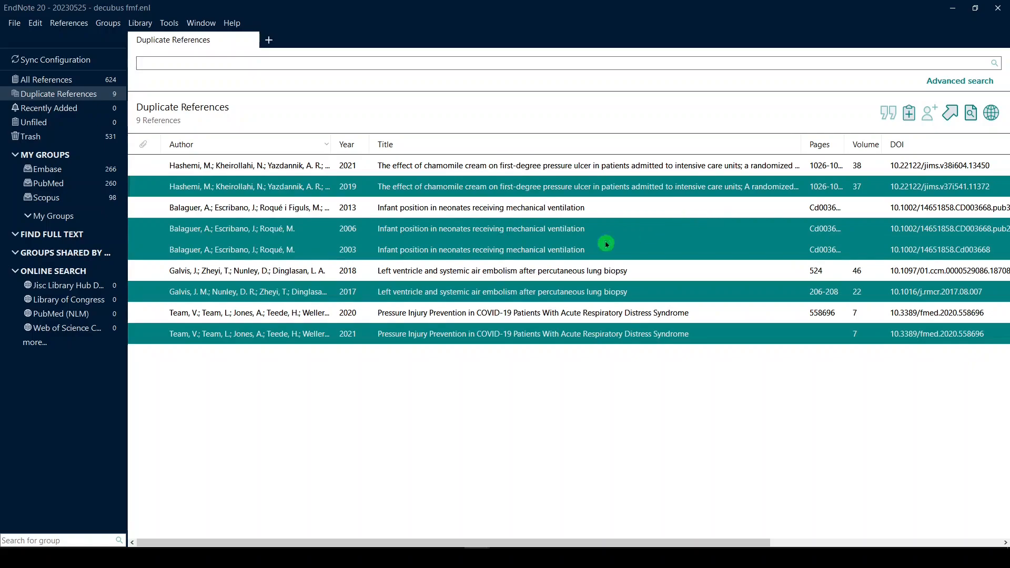
mouse_move(311, 292)
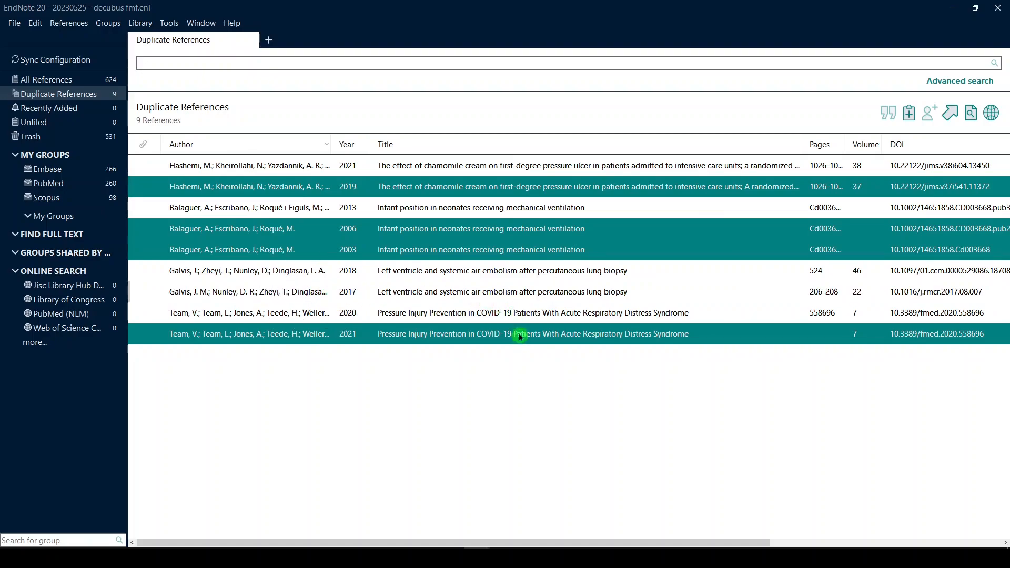
mouse_move(914, 330)
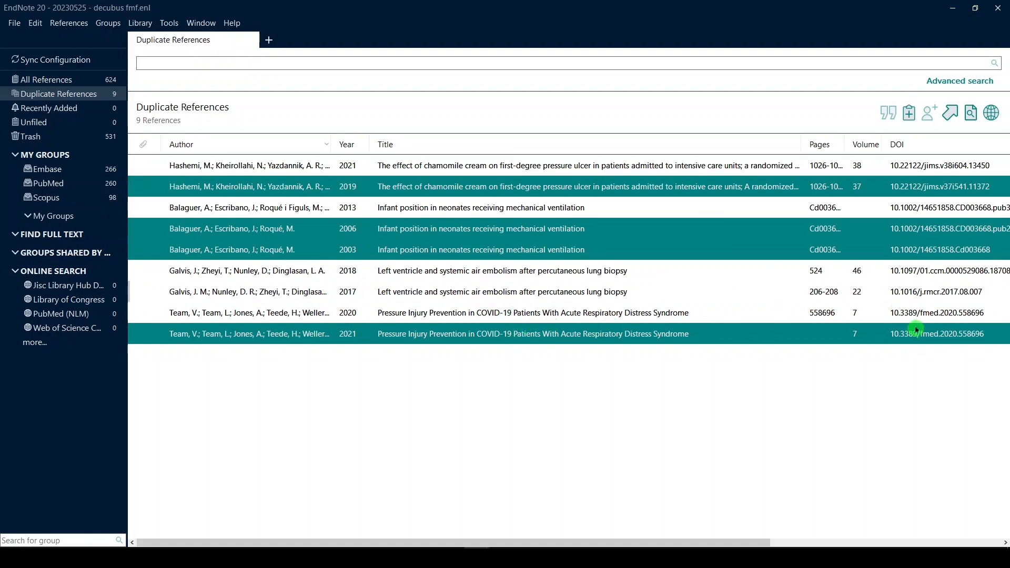
mouse_move(926, 246)
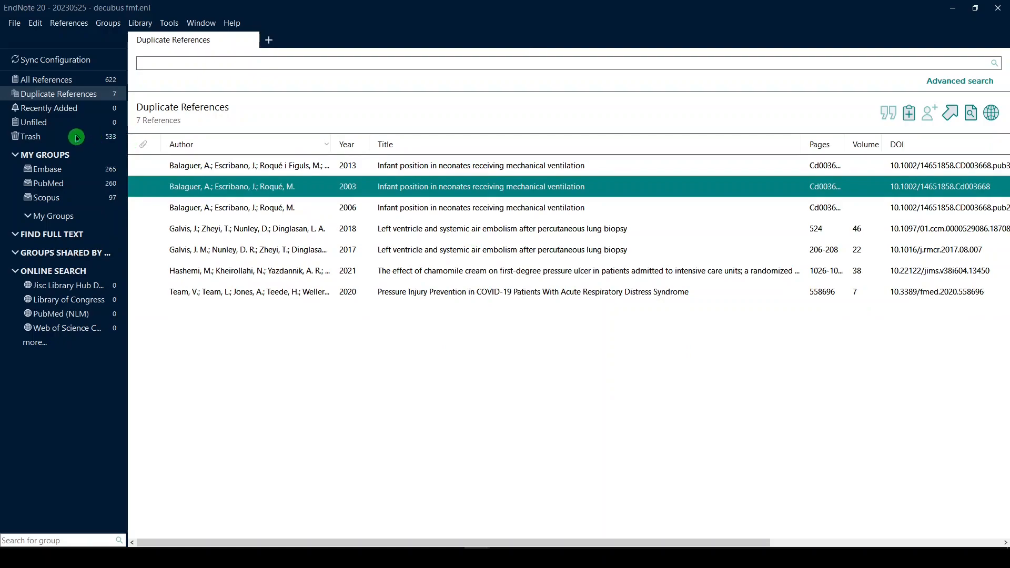
Return to All References and scroll through the library looking for remaining duplicates
left_click(46, 78)
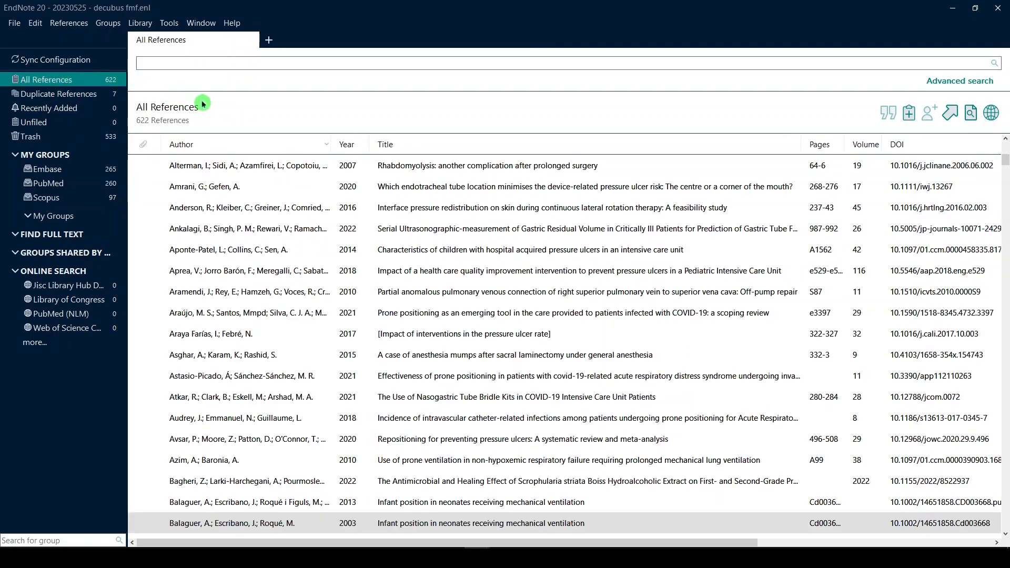
mouse_move(791, 136)
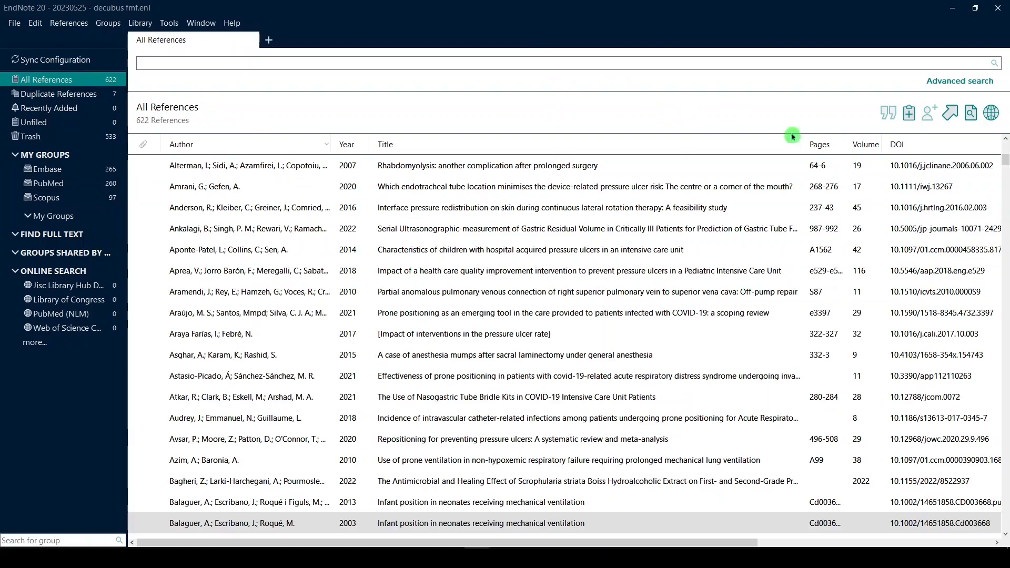
left_click(385, 144)
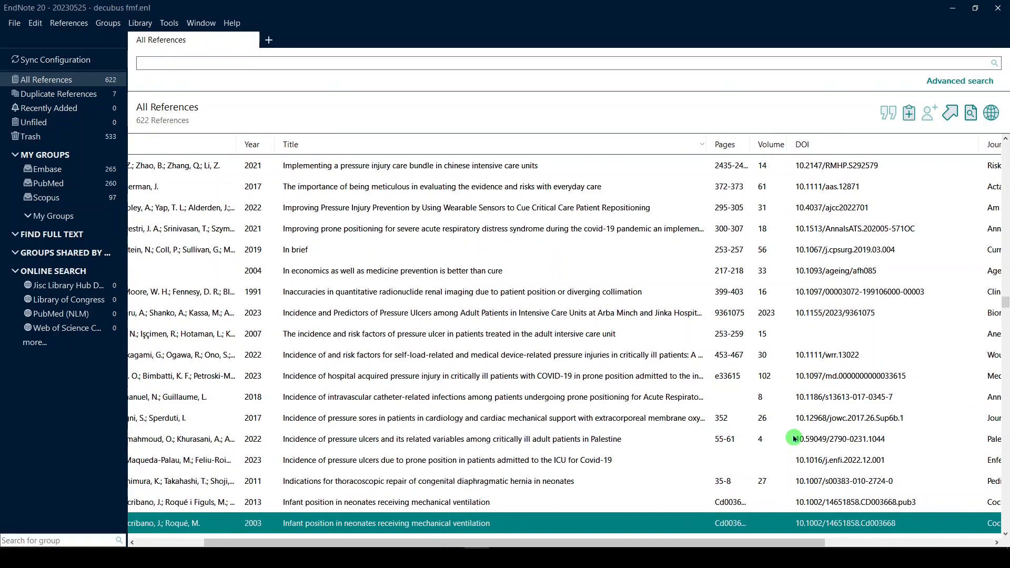
scroll("down", 3)
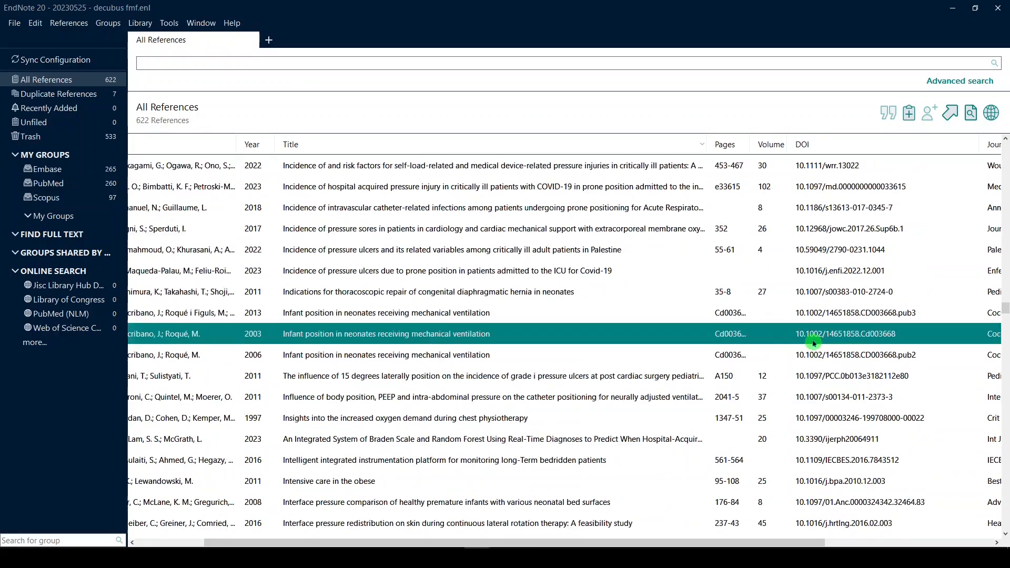
scroll("down", 3)
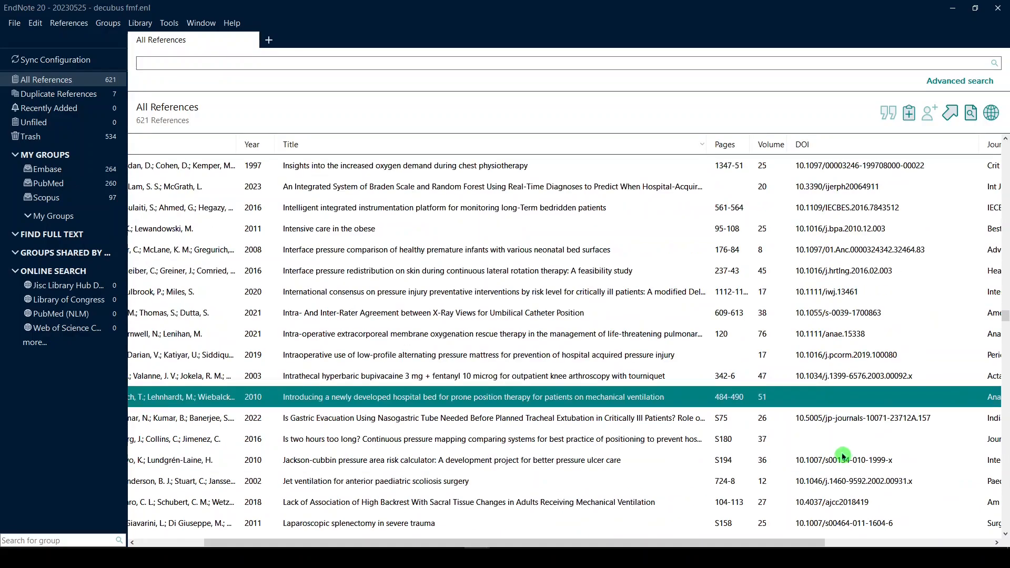
scroll("down", 3)
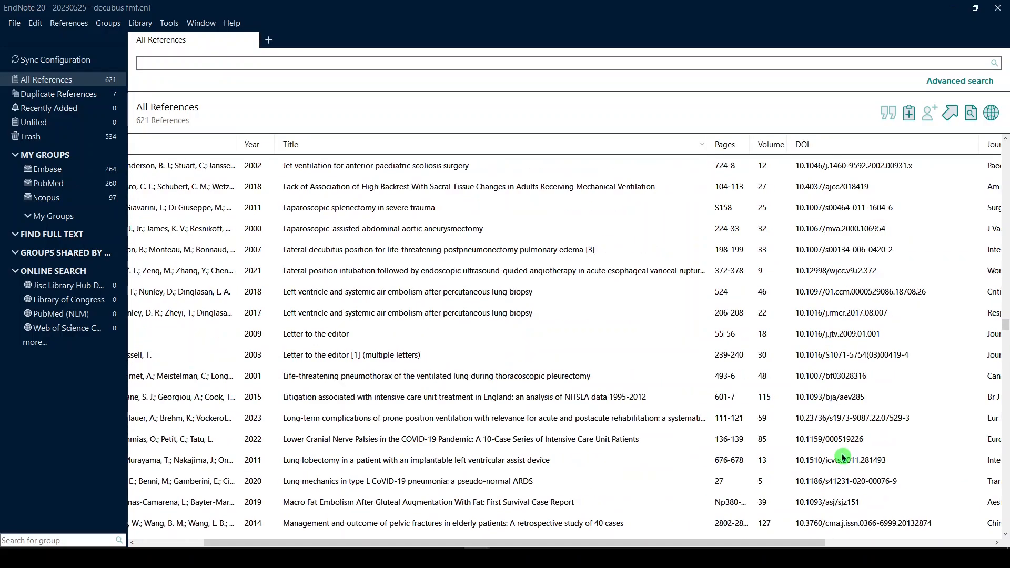
scroll("down", 3)
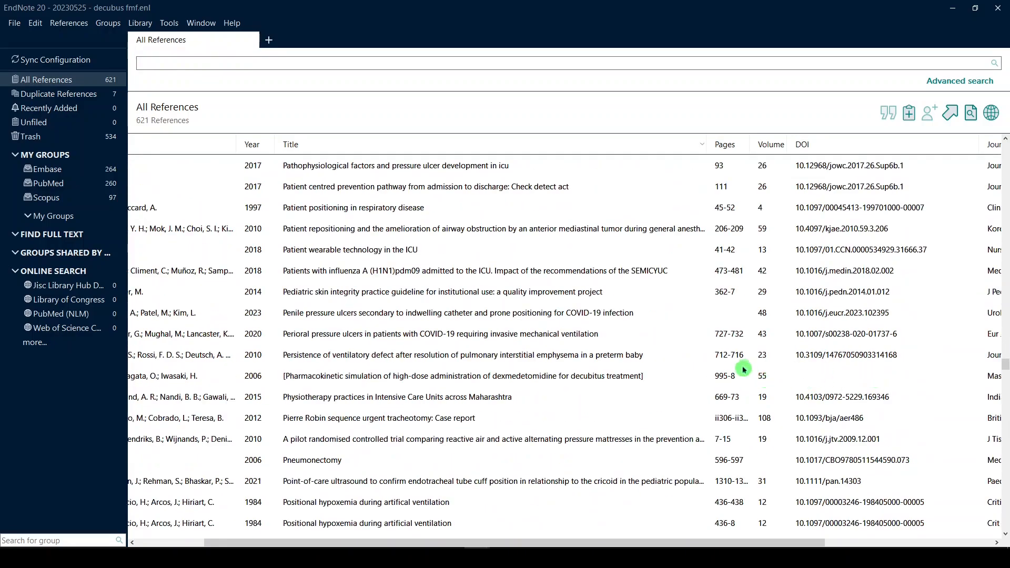
scroll("down", 3)
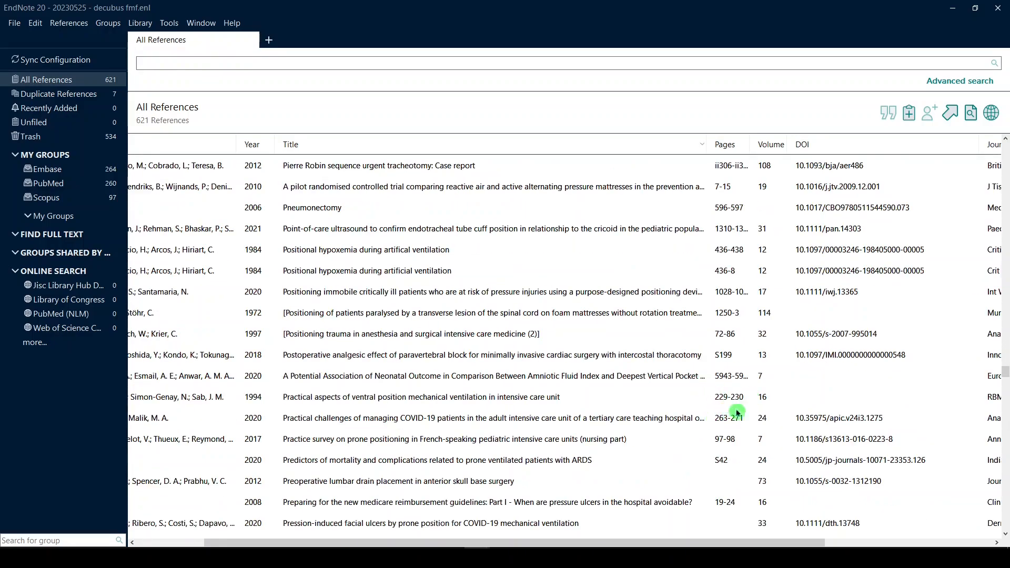
scroll("down", 3)
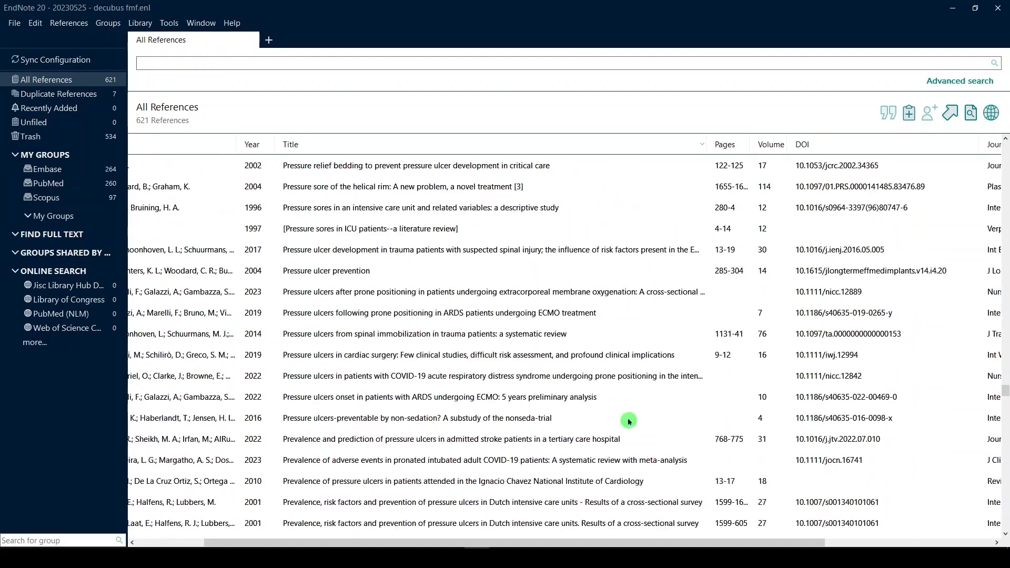
scroll("down", 3)
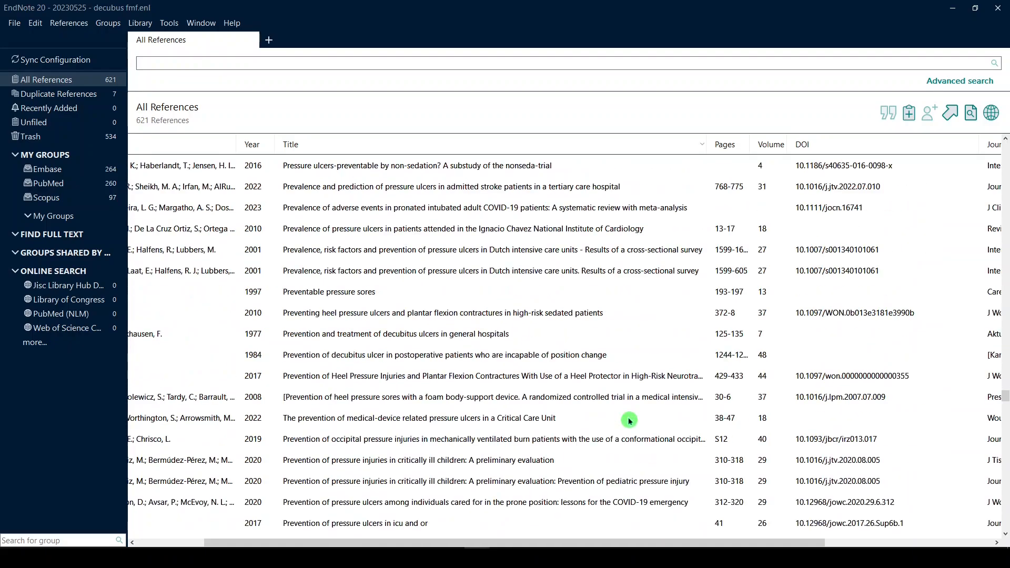
Select the duplicate 'pressure injuries in children' reference and open the Trash holding 535 references
left_click(443, 460)
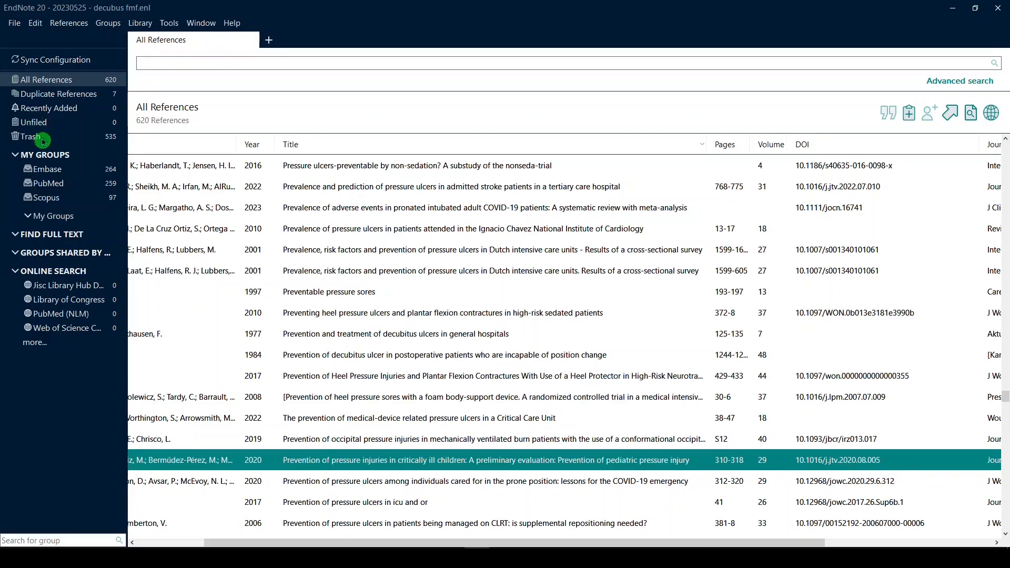
left_click(31, 137)
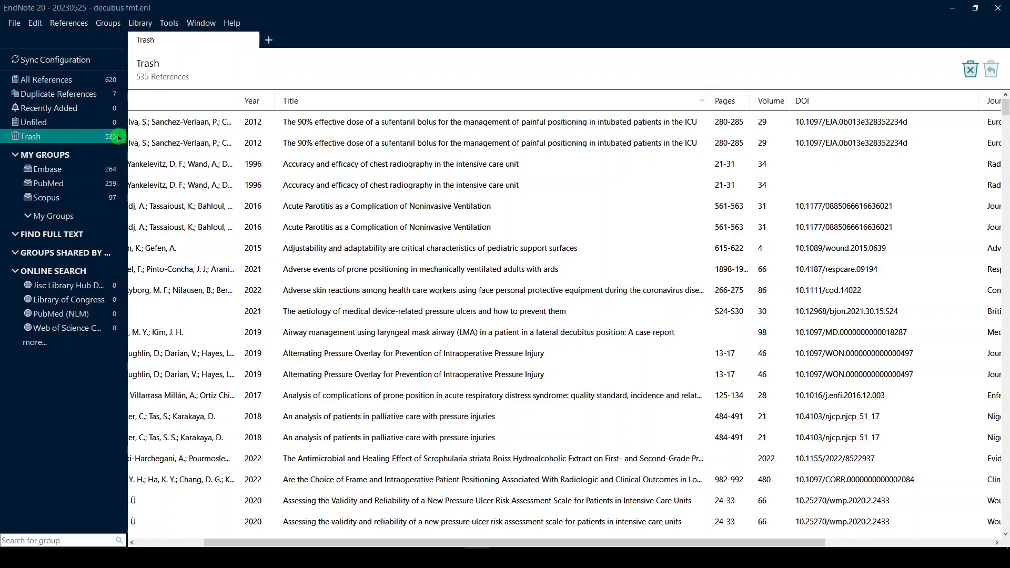
mouse_move(116, 112)
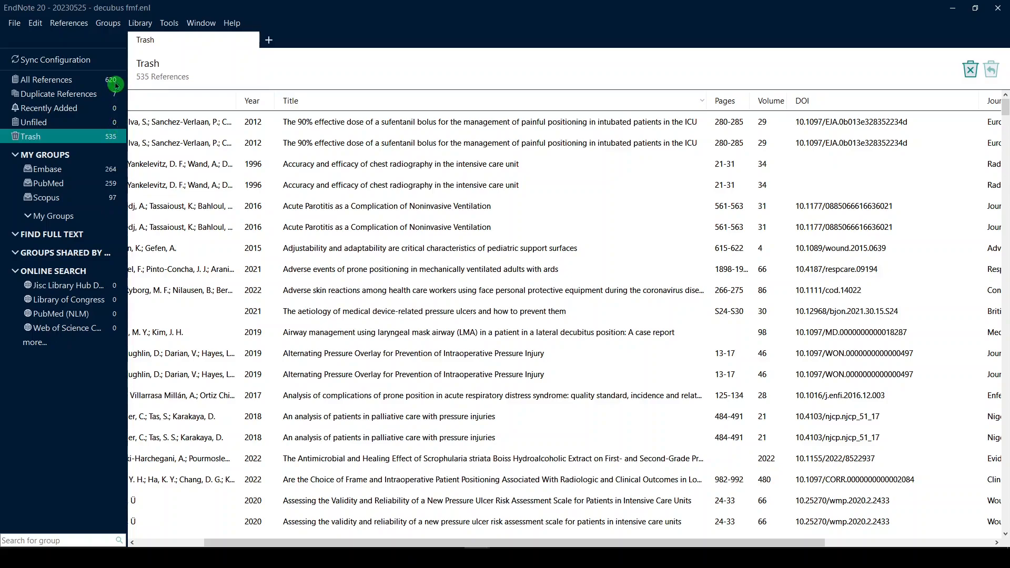
mouse_move(401, 117)
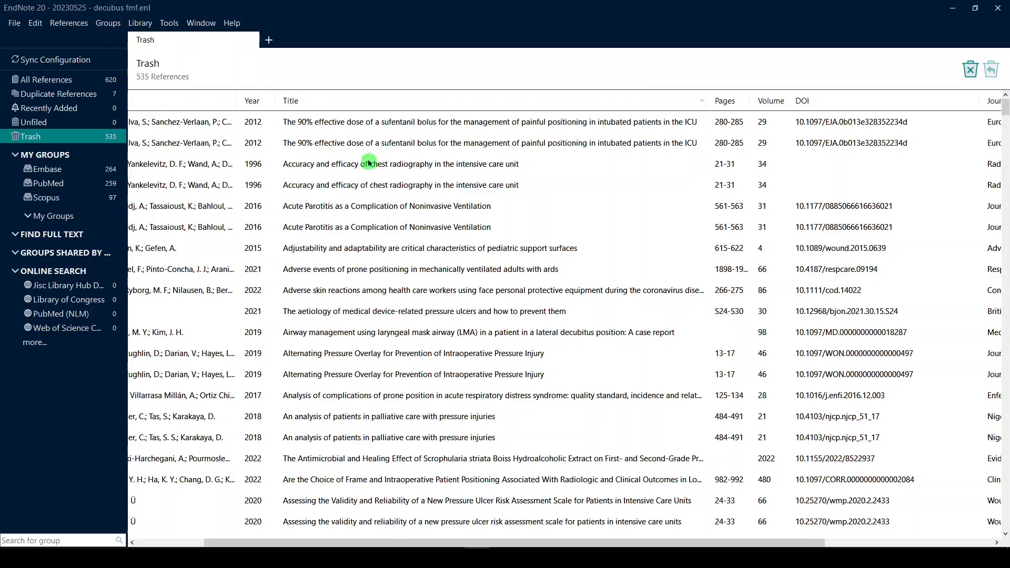
mouse_move(369, 172)
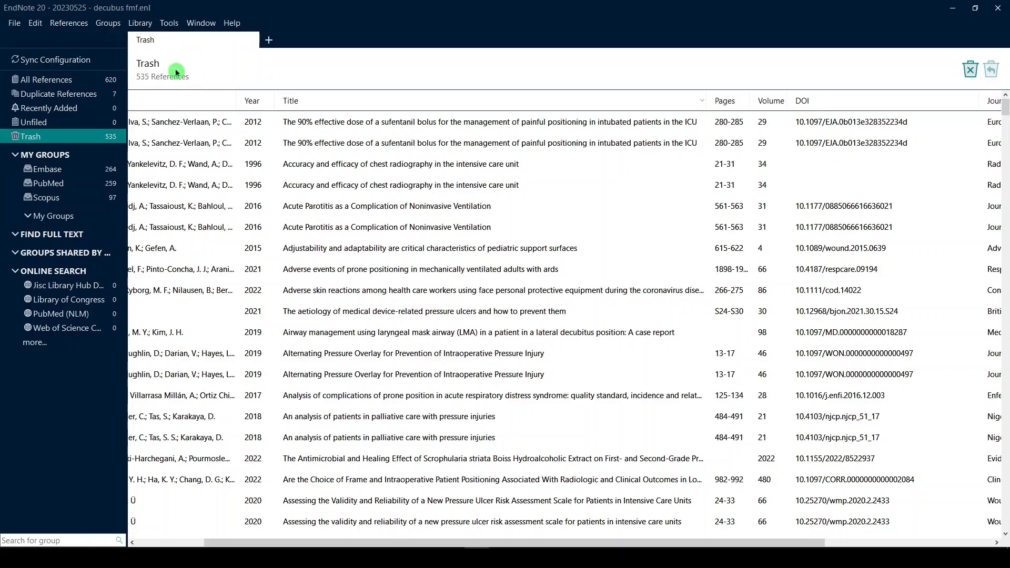
mouse_move(270, 209)
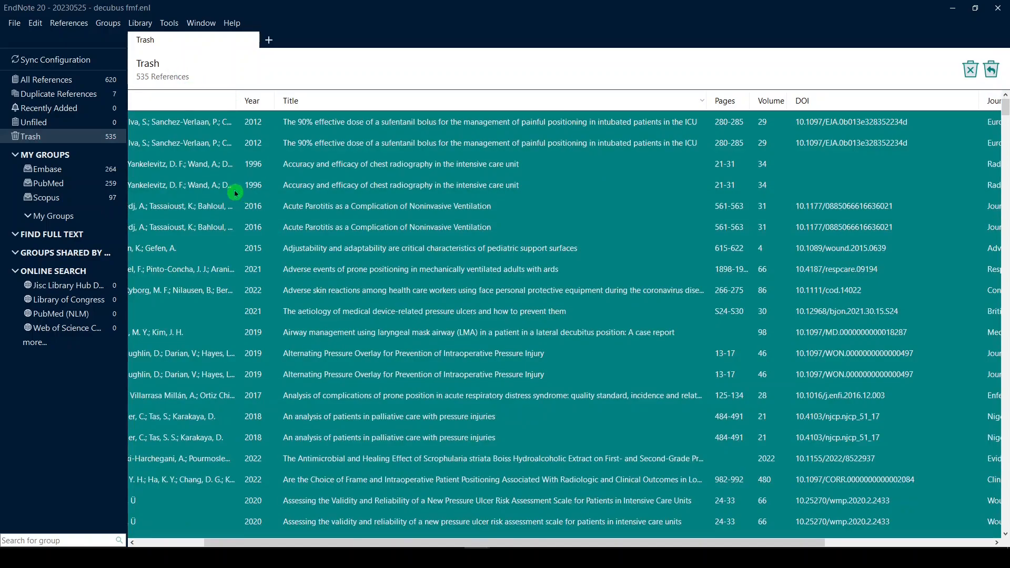
left_click(13, 22)
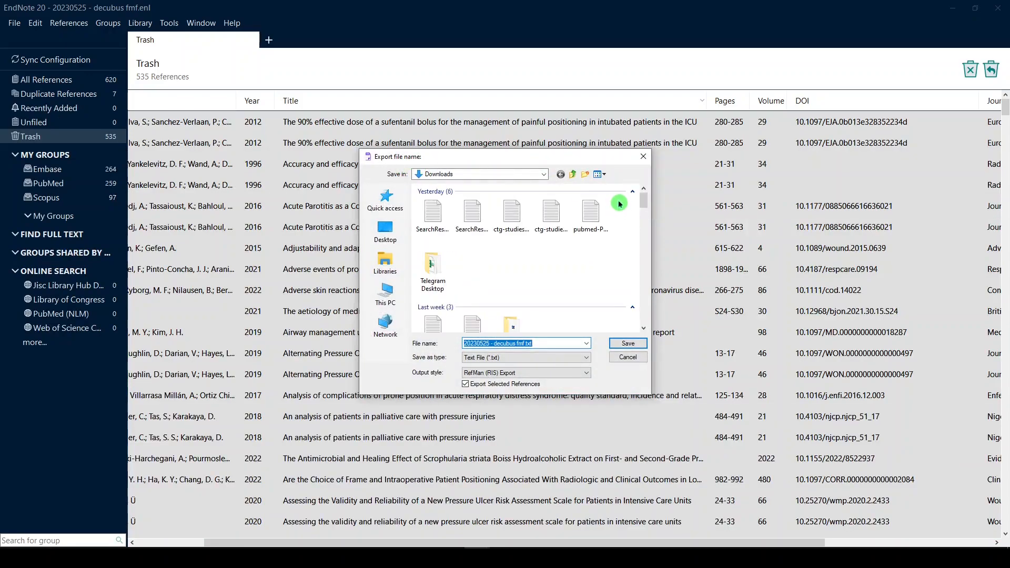
mouse_move(631, 180)
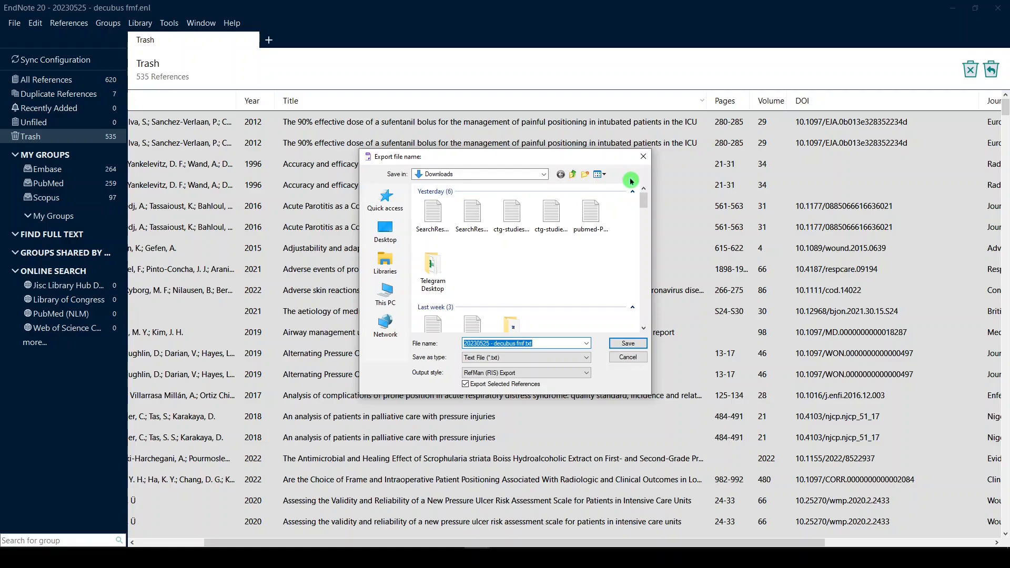
mouse_move(645, 168)
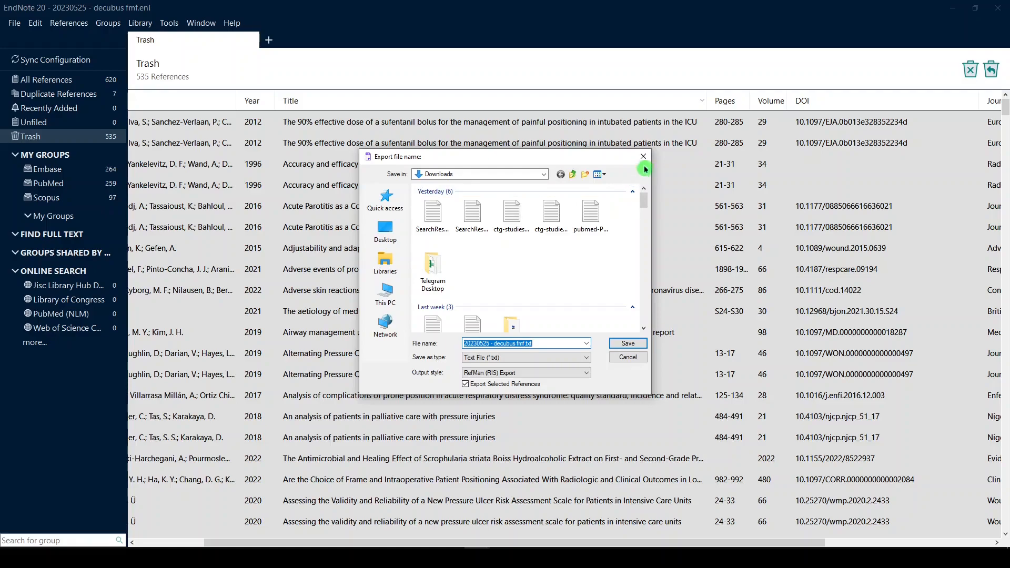
mouse_move(645, 153)
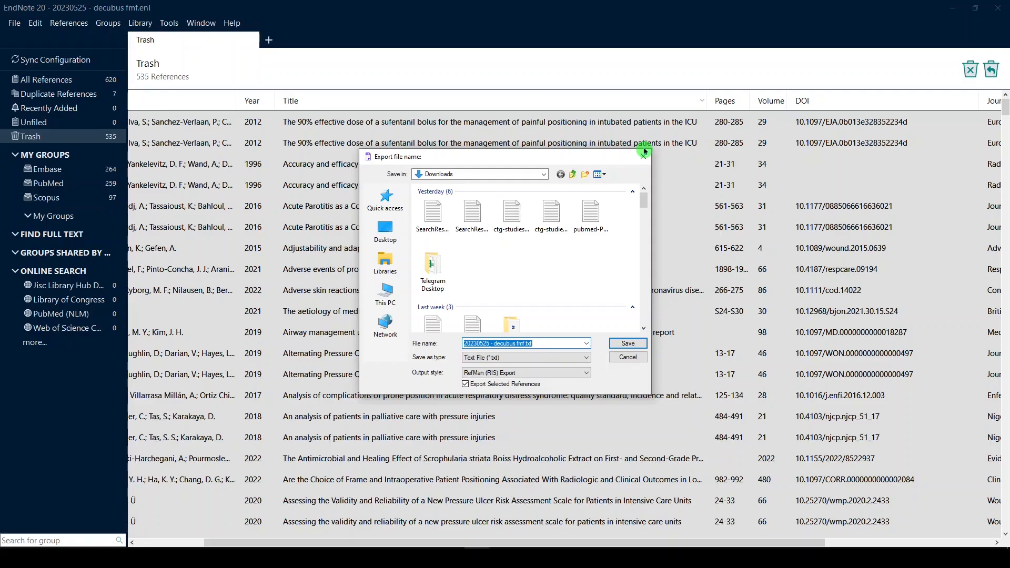
left_click(625, 343)
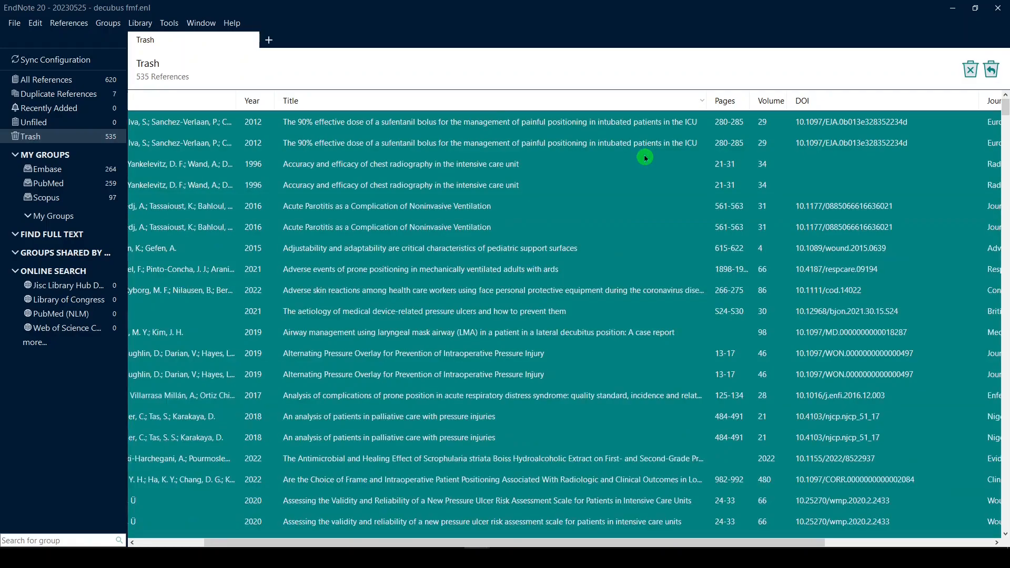